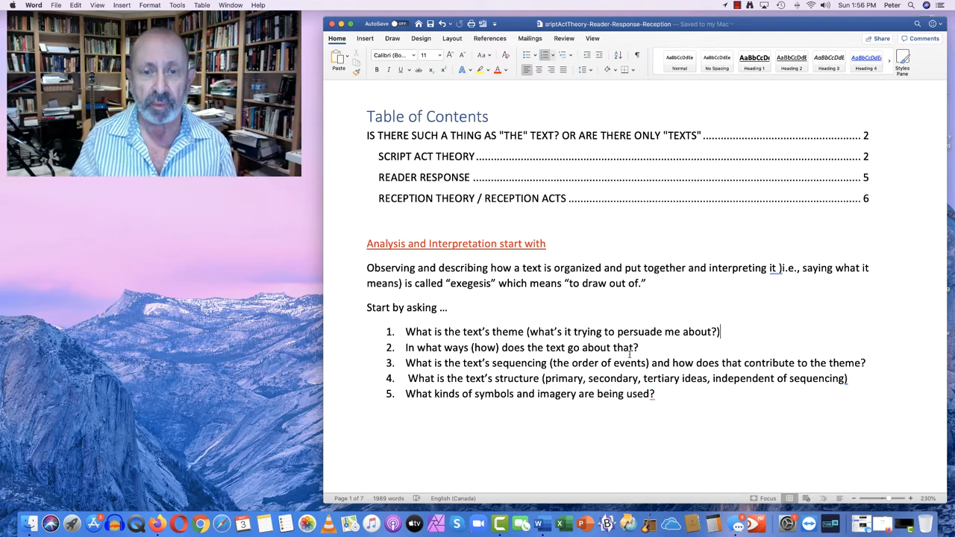
Step: Select the word 'how' in the exegesis sentence and make it bold
double_click(468, 268)
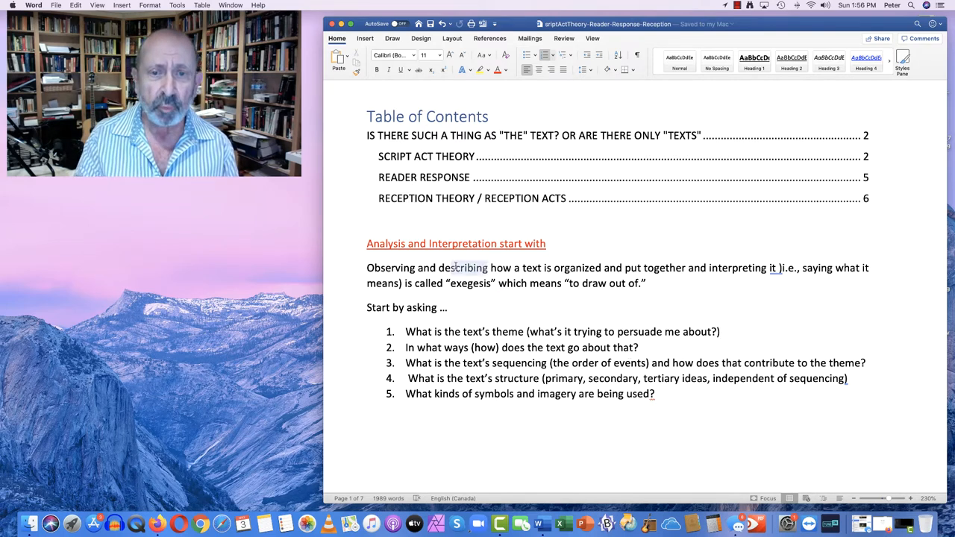
right_click(382, 268)
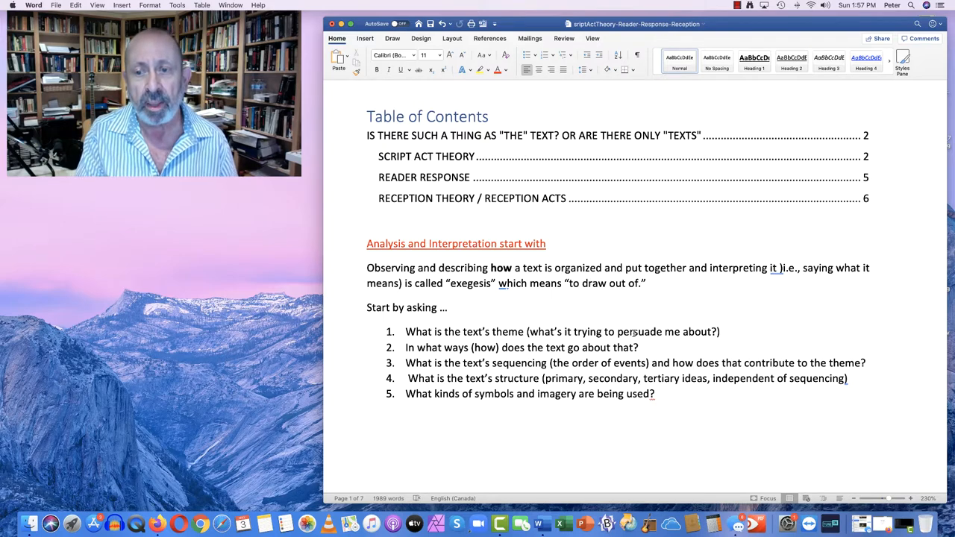
scroll("down", 3)
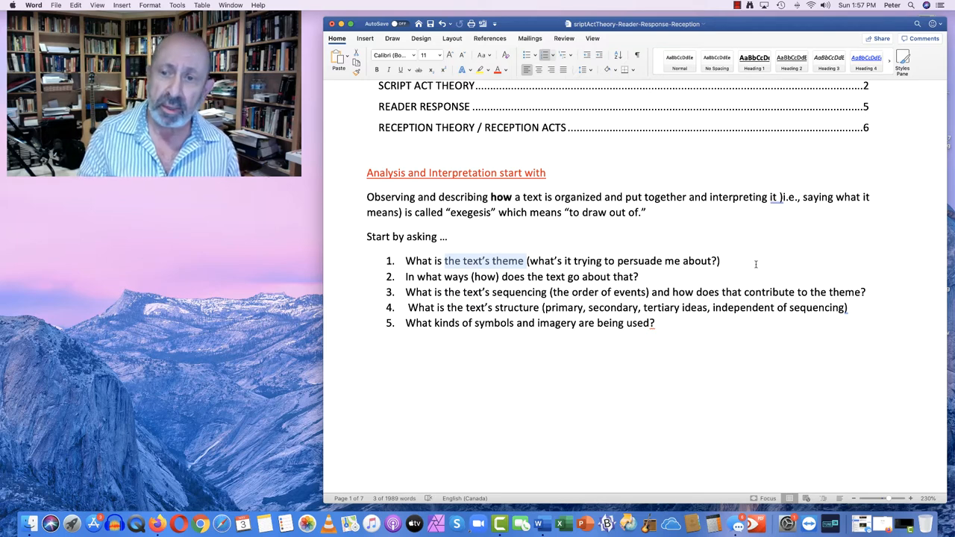
Step: Append 'Motifs' to the end of list item 1 about the text's theme
left_click(721, 261)
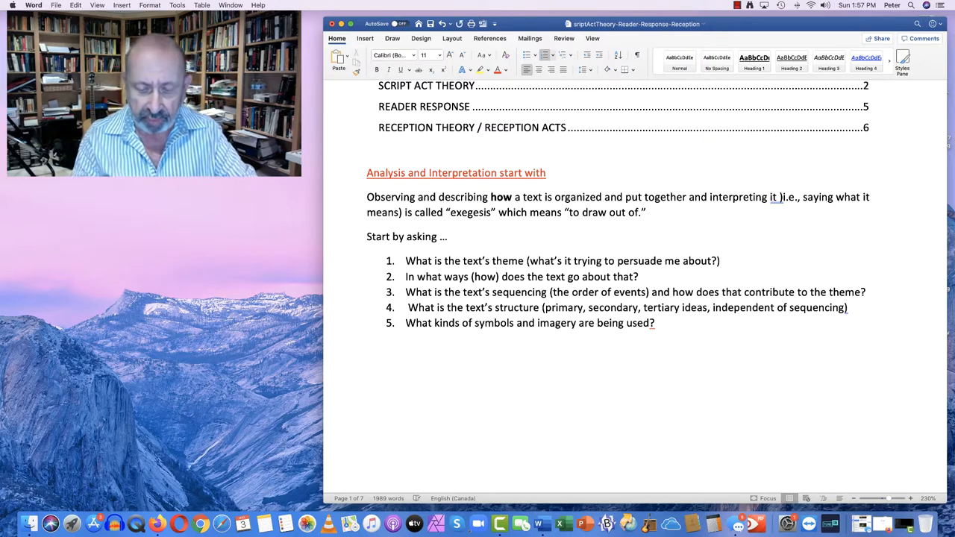
type("Motifs")
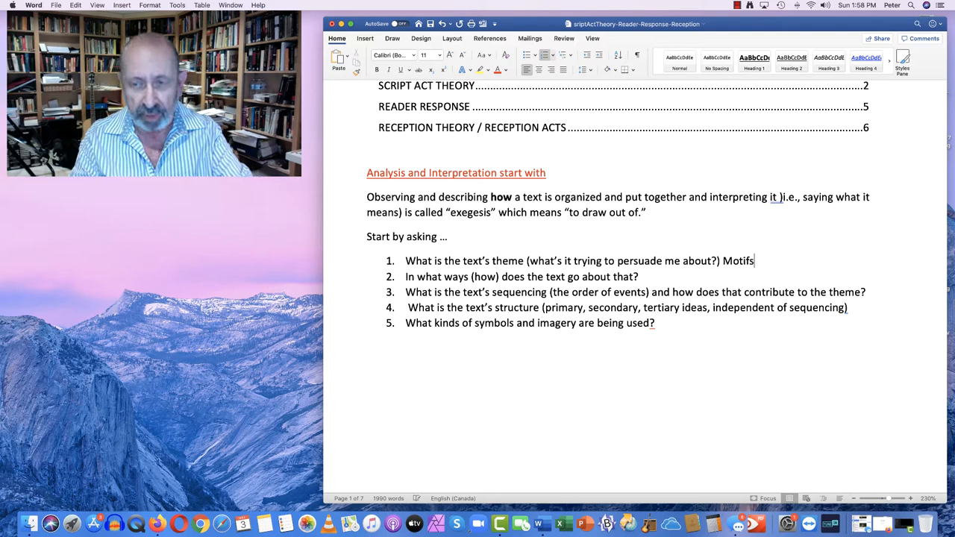
type("\" \"")
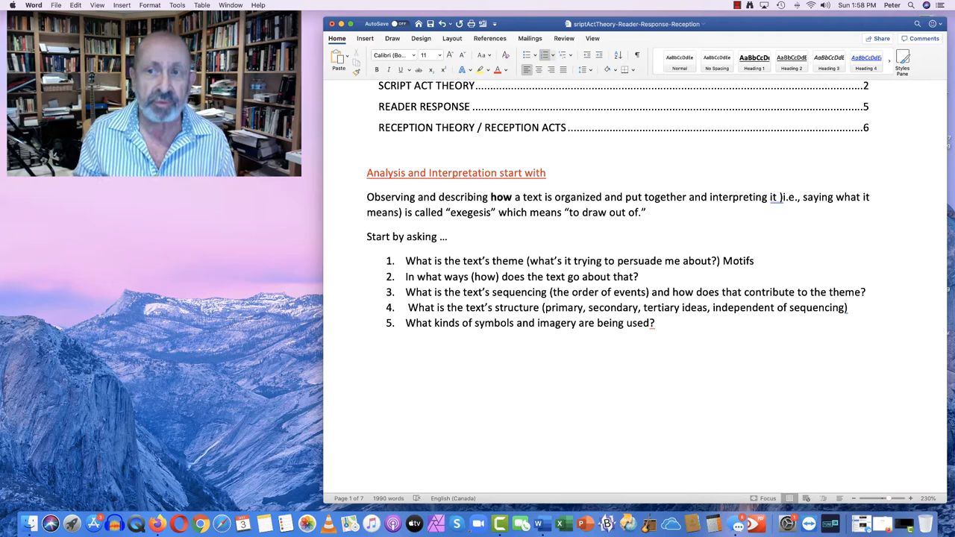
left_click(757, 260)
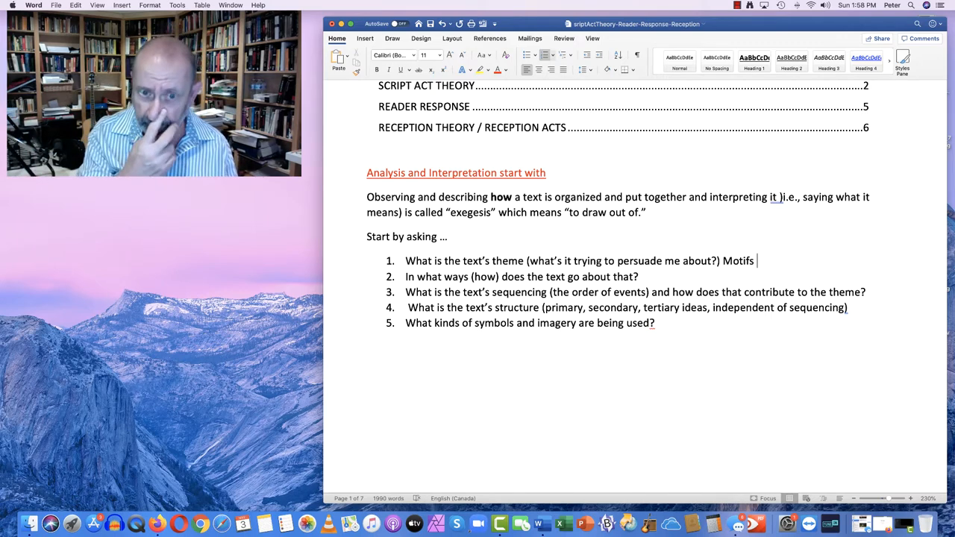
scroll("down", 3)
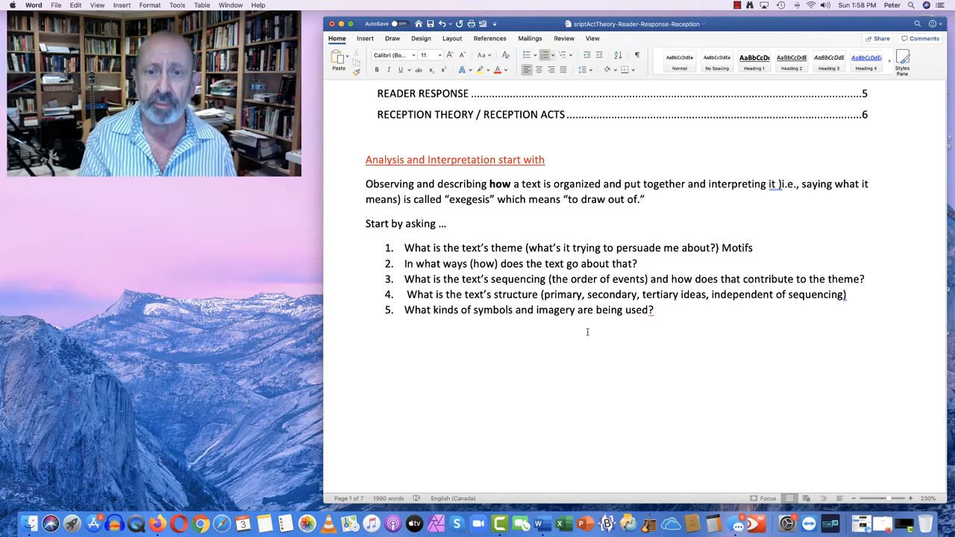
Step: Select 'sequencing' in question 3 for underlining
double_click(518, 279)
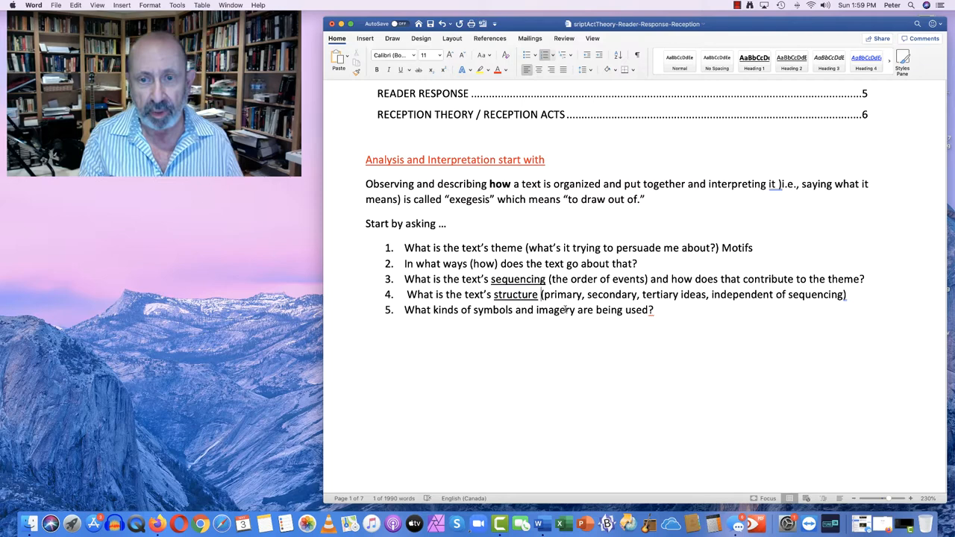
Step: Type '-- importance' after 'structure' and select 'structure' and 'importance' for underlining
type("--")
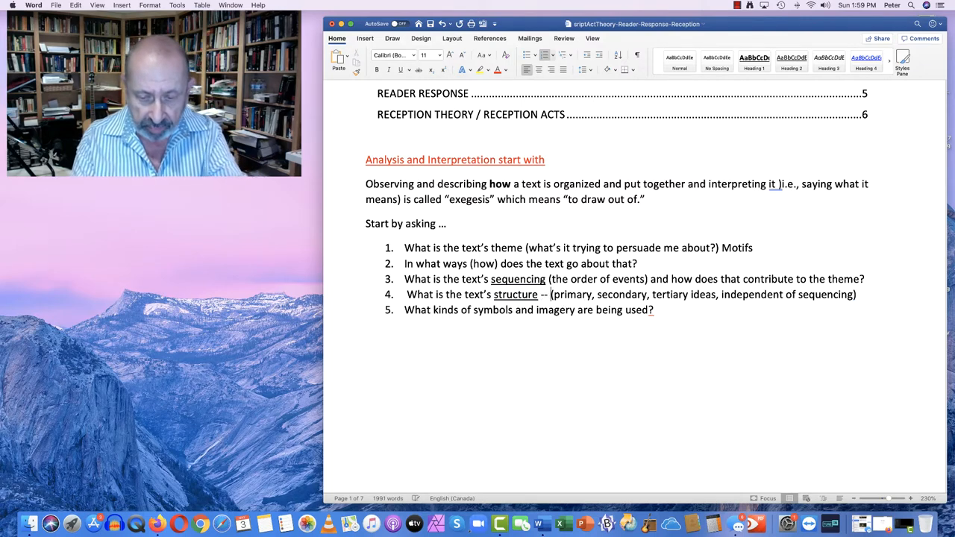
type("o")
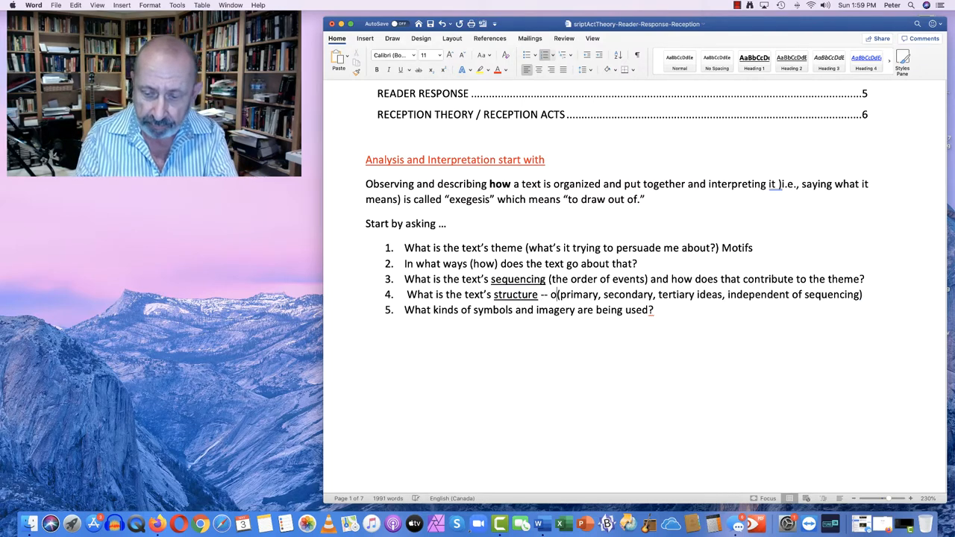
type("importance")
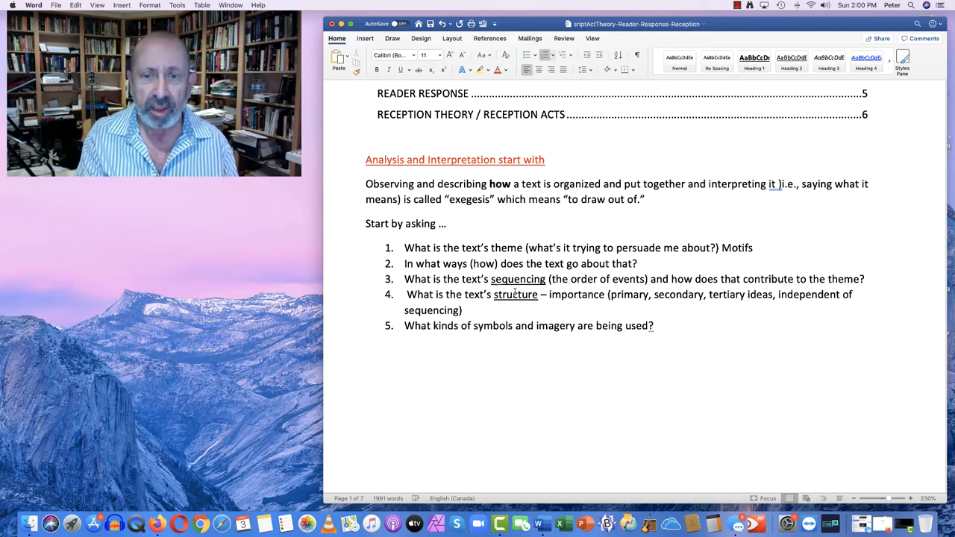
double_click(516, 294)
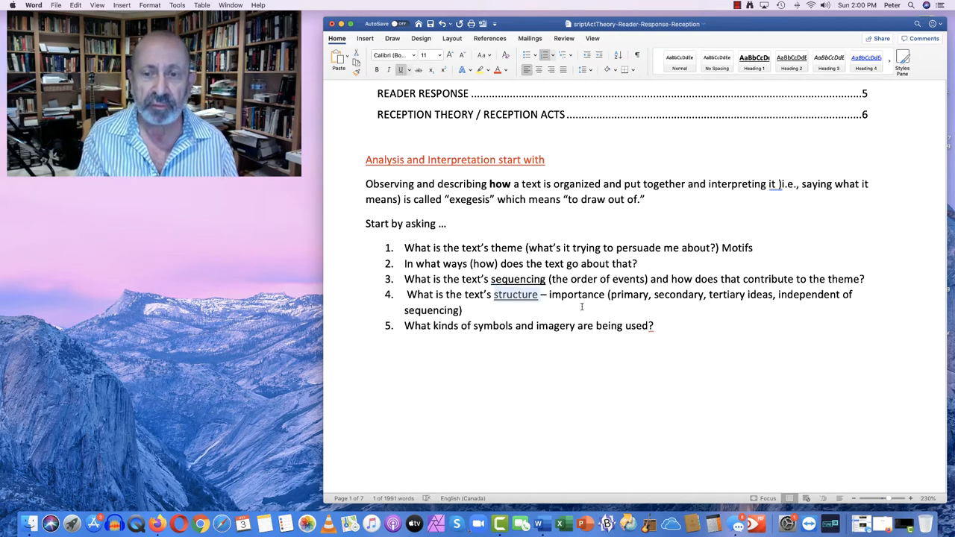
double_click(576, 294)
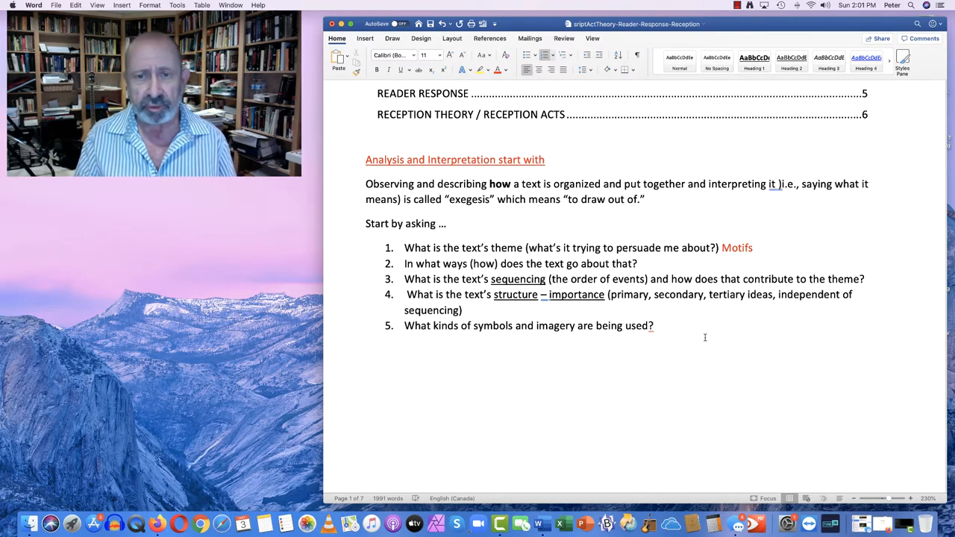
scroll("down", 3)
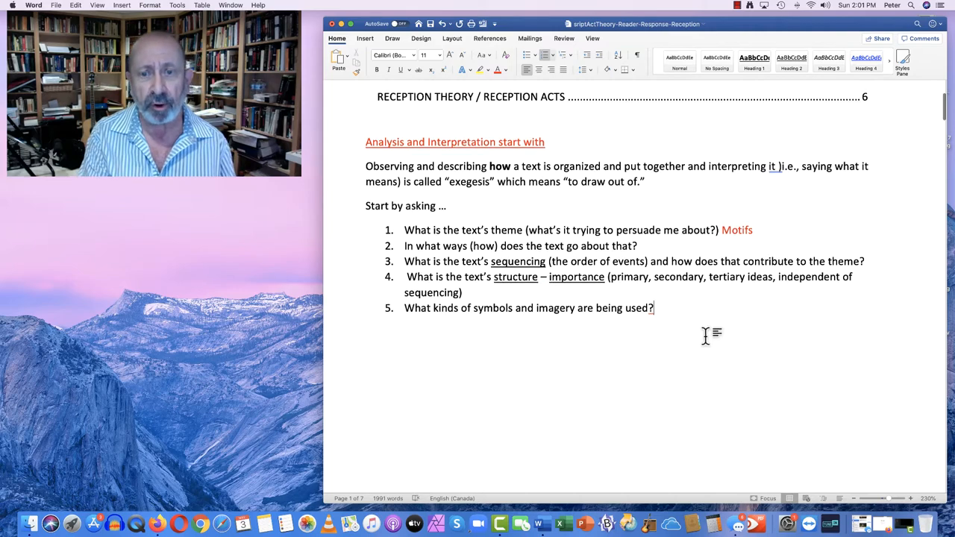
scroll("down", 3)
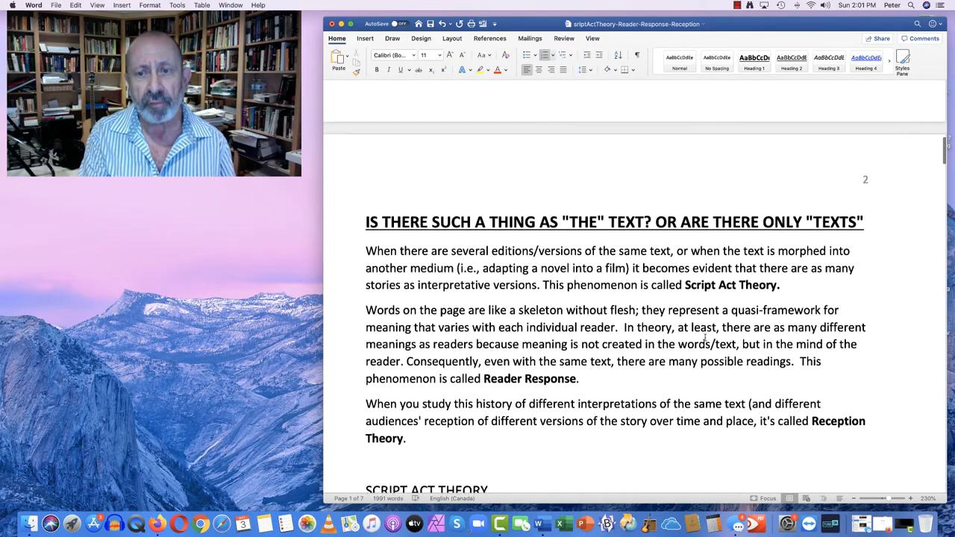
scroll("down", 3)
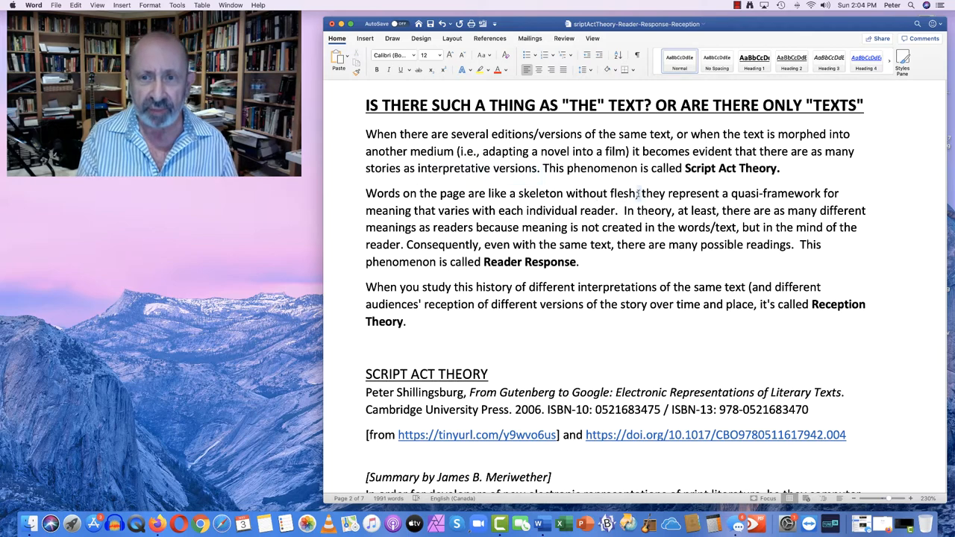
left_click_drag(364, 193, 638, 193)
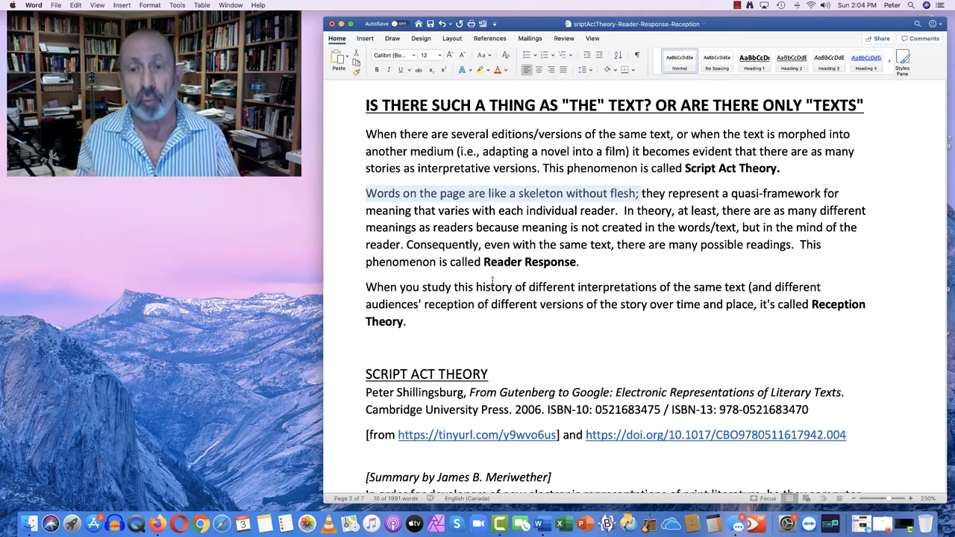
mouse_move(157, 522)
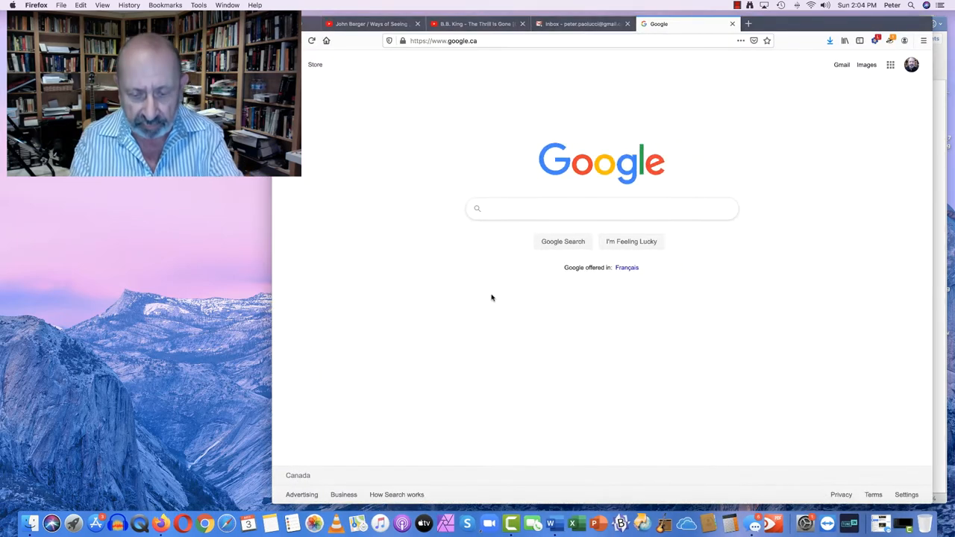
Step: Search Google for 'rorschach test' and browse the inkblot image results
type("rosarch test")
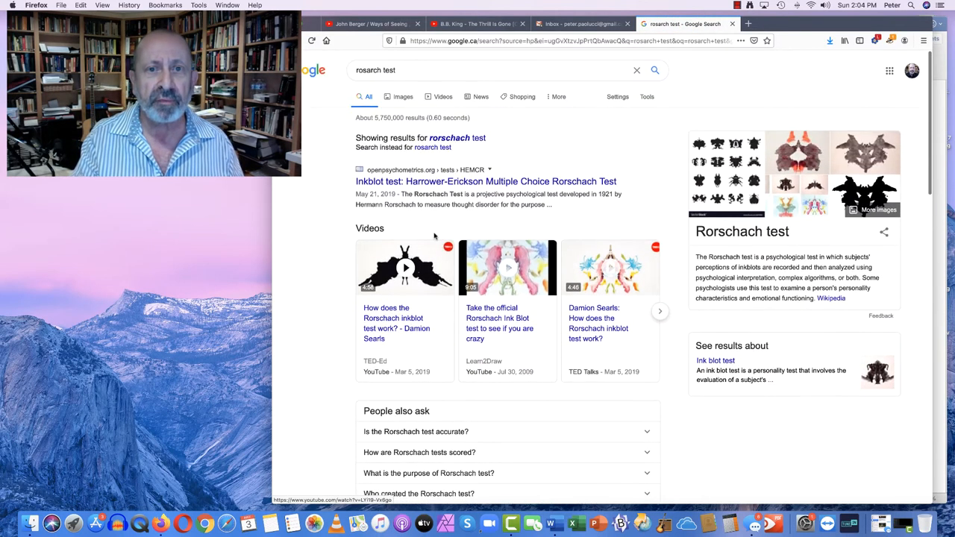
left_click(403, 96)
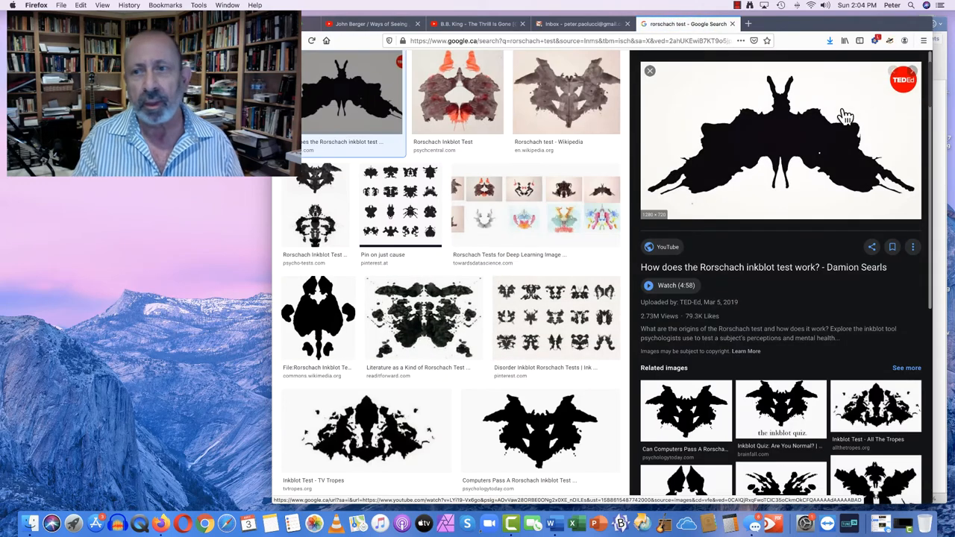
mouse_move(735, 163)
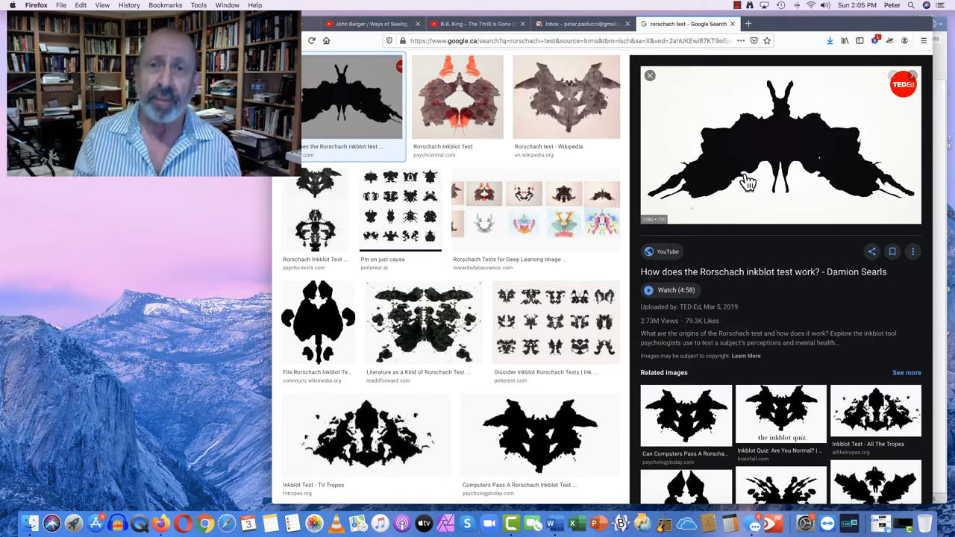
scroll("down", 3)
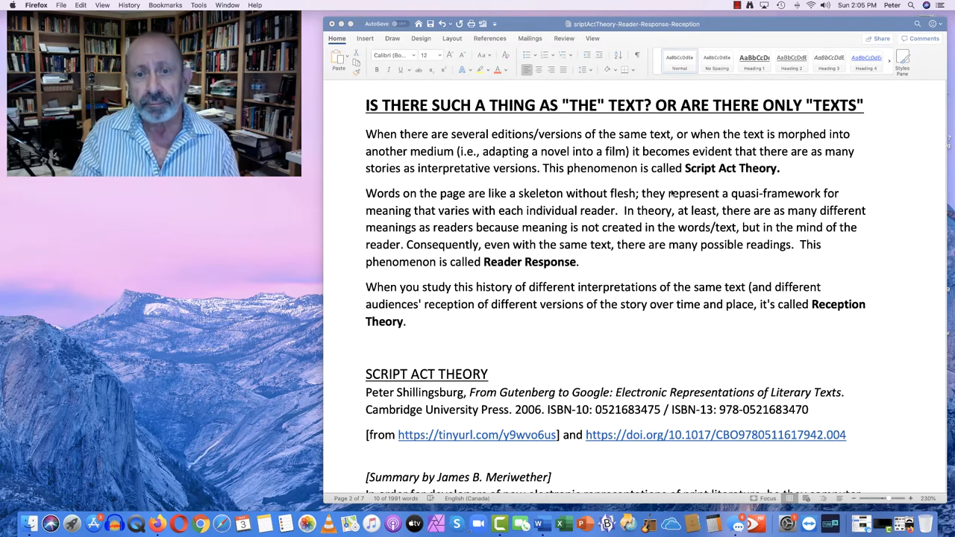
Step: Scroll to the SCRIPT ACT THEORY heading and the Meriwether summary below it
scroll("down", 3)
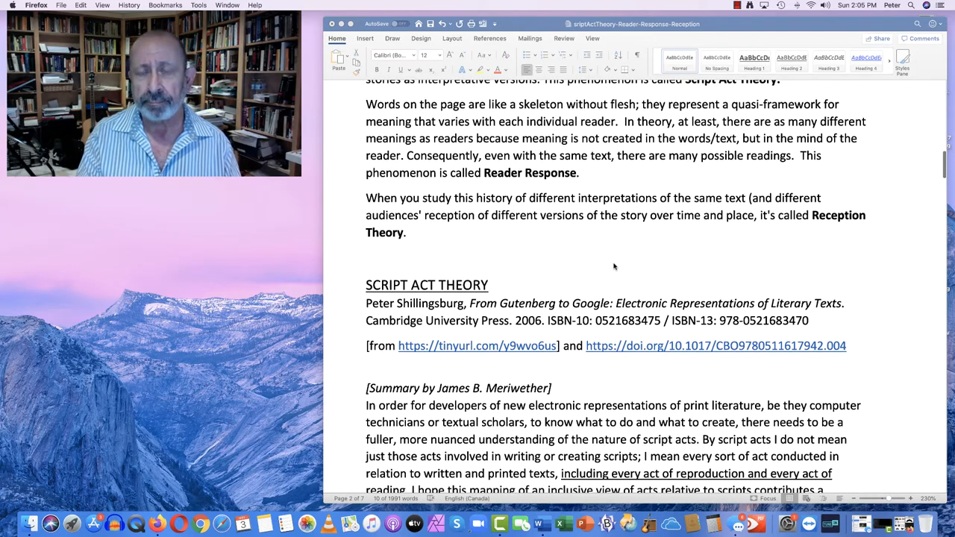
left_click_drag(366, 104, 637, 104)
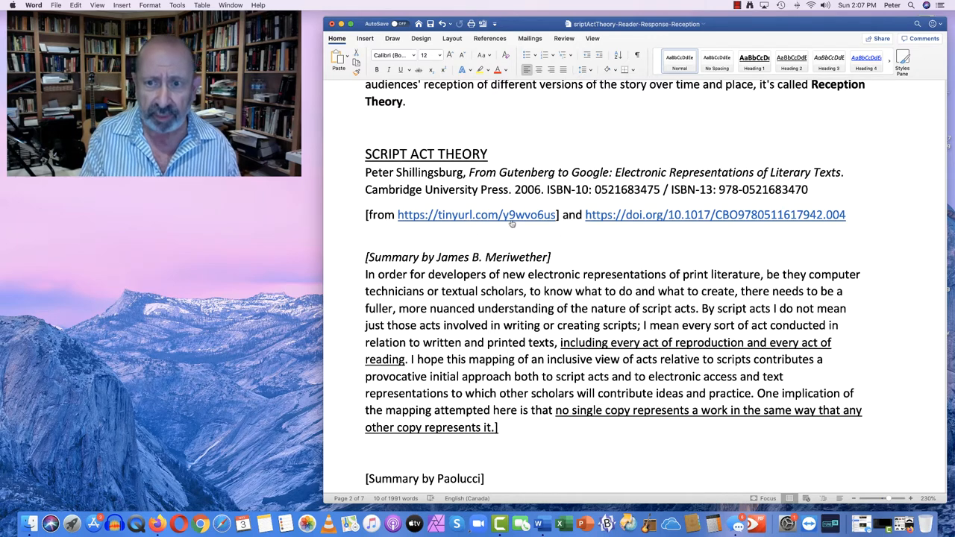
mouse_move(641, 224)
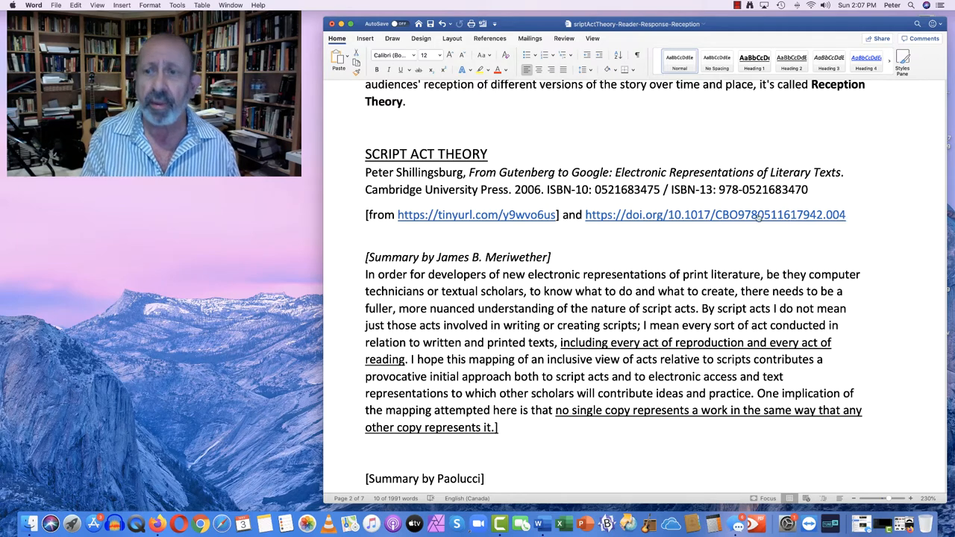
mouse_move(744, 215)
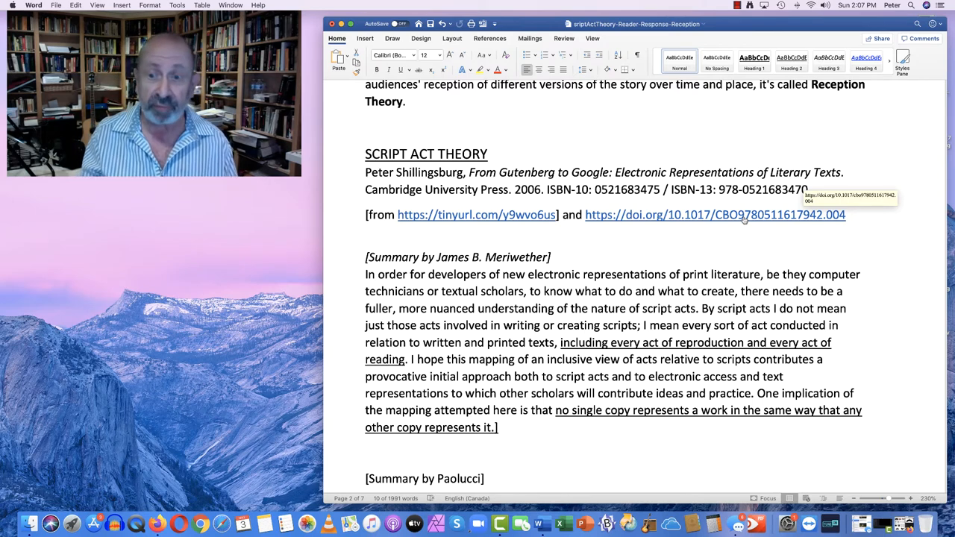
mouse_move(646, 227)
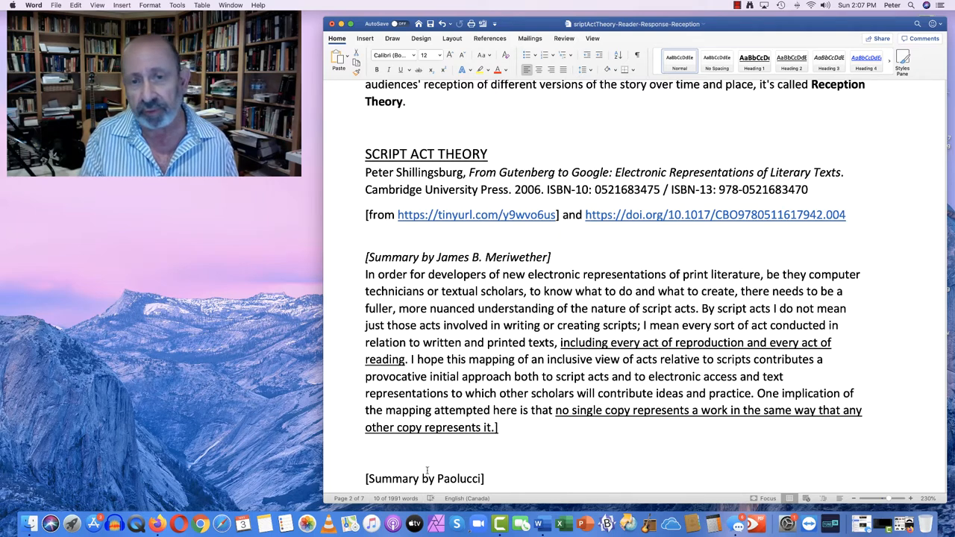
scroll("down", 3)
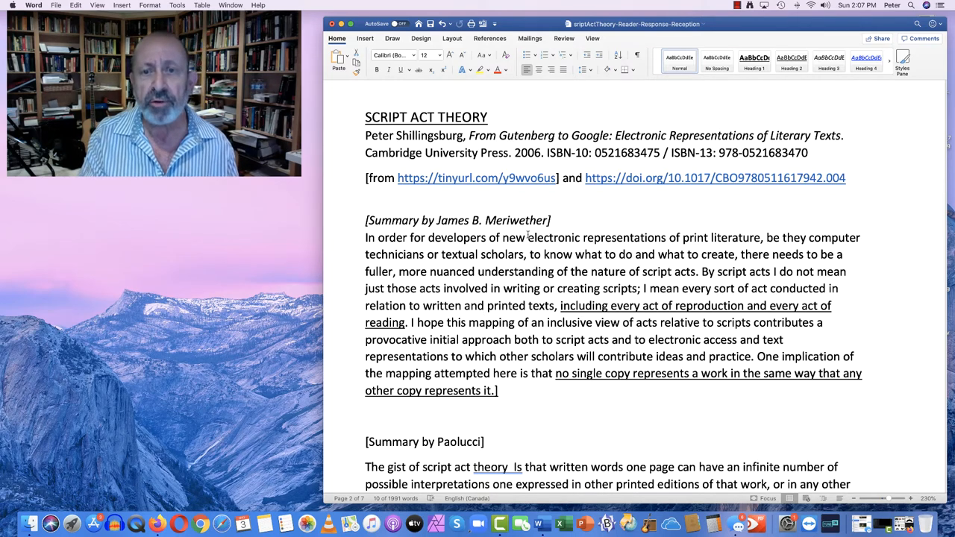
left_click_drag(528, 237, 762, 238)
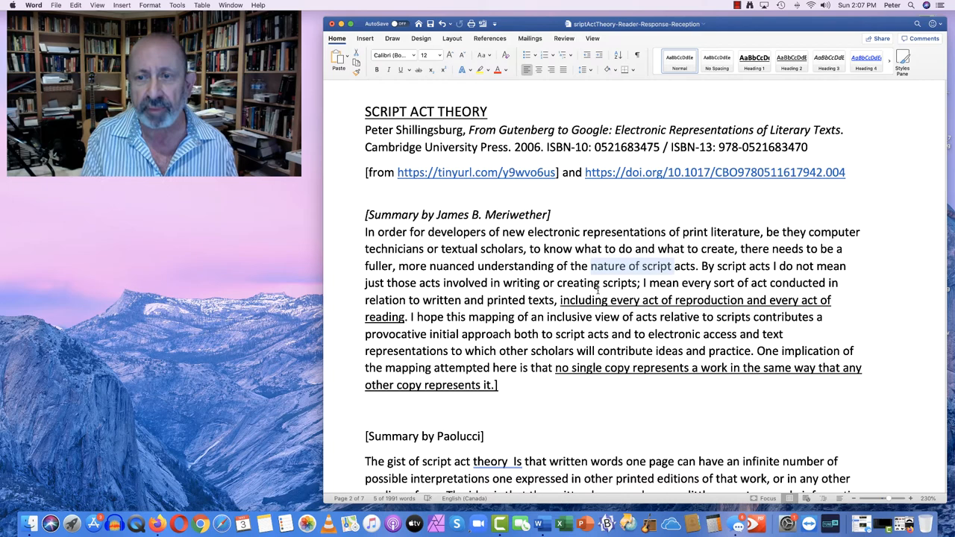
left_click(597, 291)
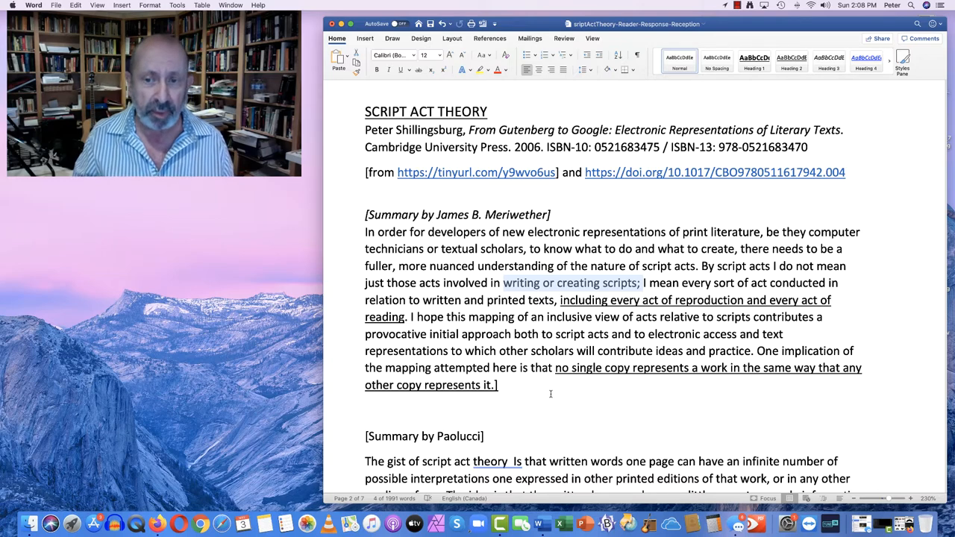
mouse_move(633, 317)
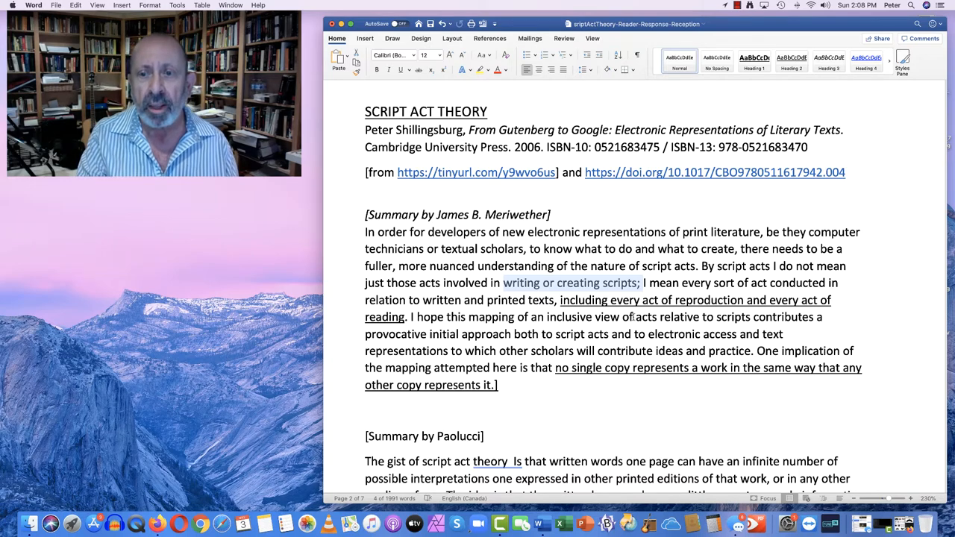
left_click(662, 282)
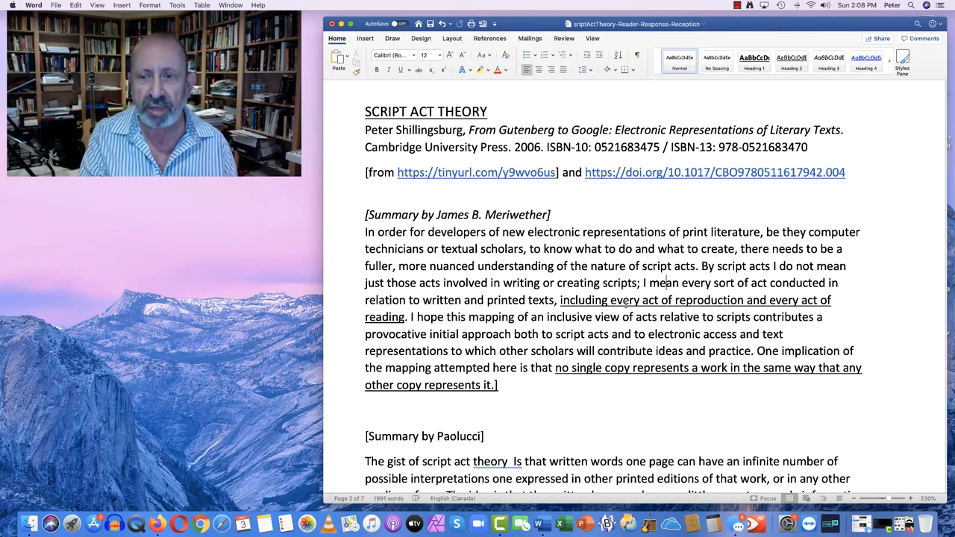
double_click(708, 300)
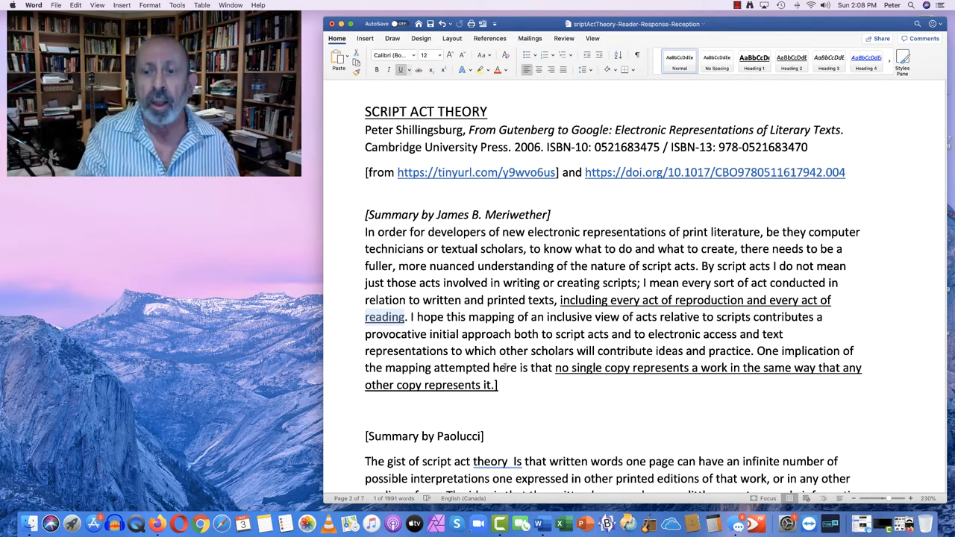
scroll("down", 3)
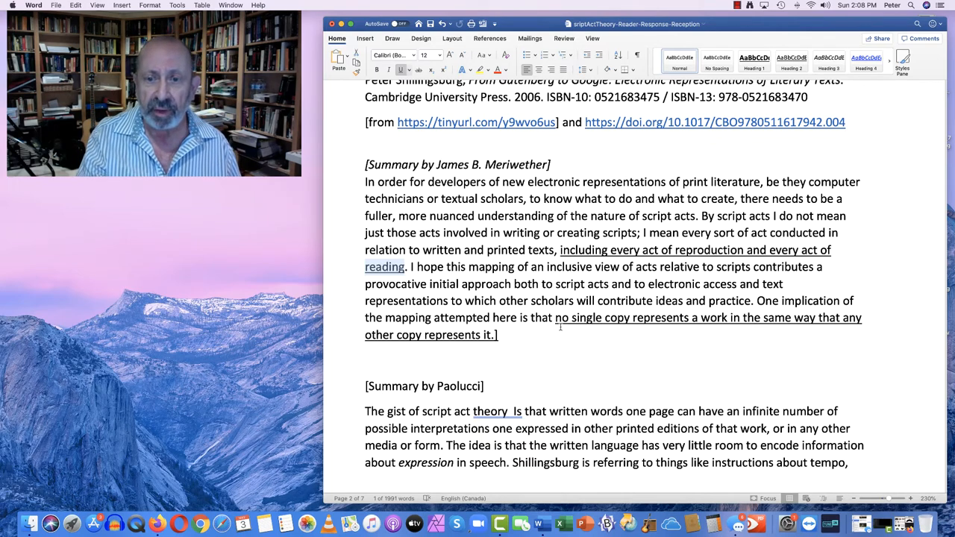
left_click_drag(556, 317, 498, 335)
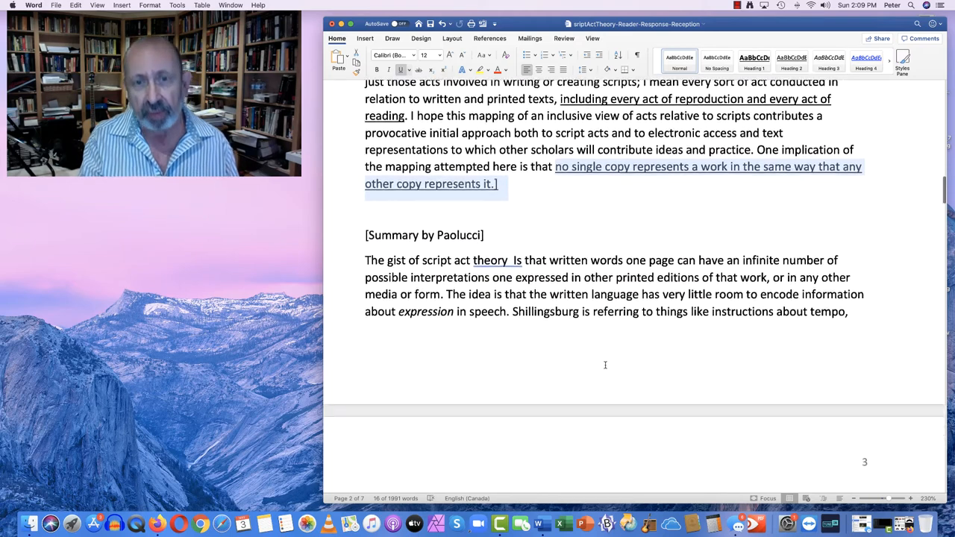
scroll("down", 3)
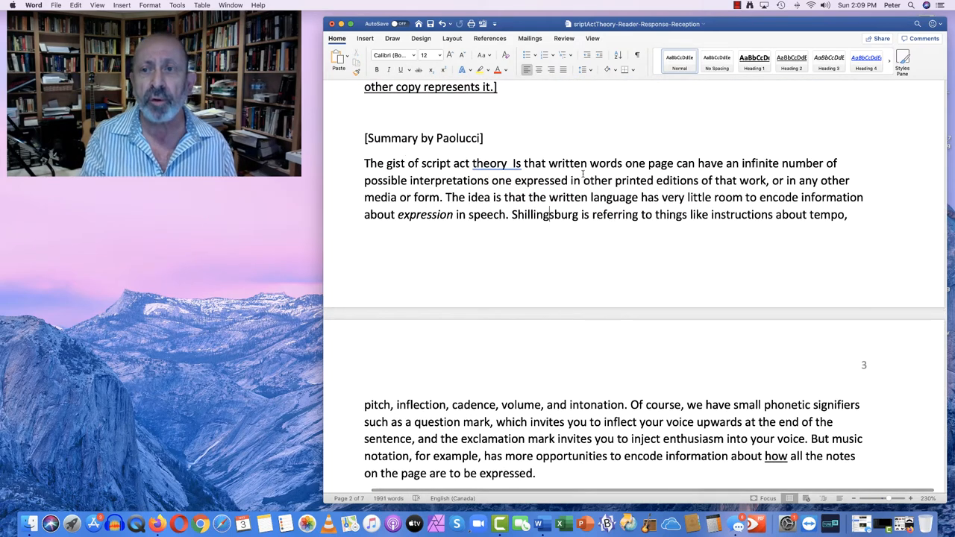
left_click_drag(676, 163, 578, 180)
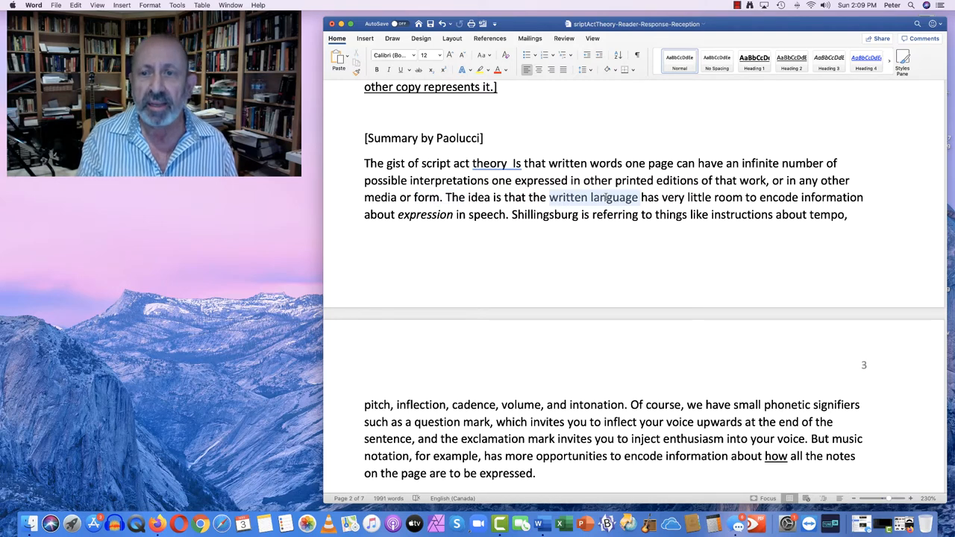
left_click_drag(549, 197, 863, 197)
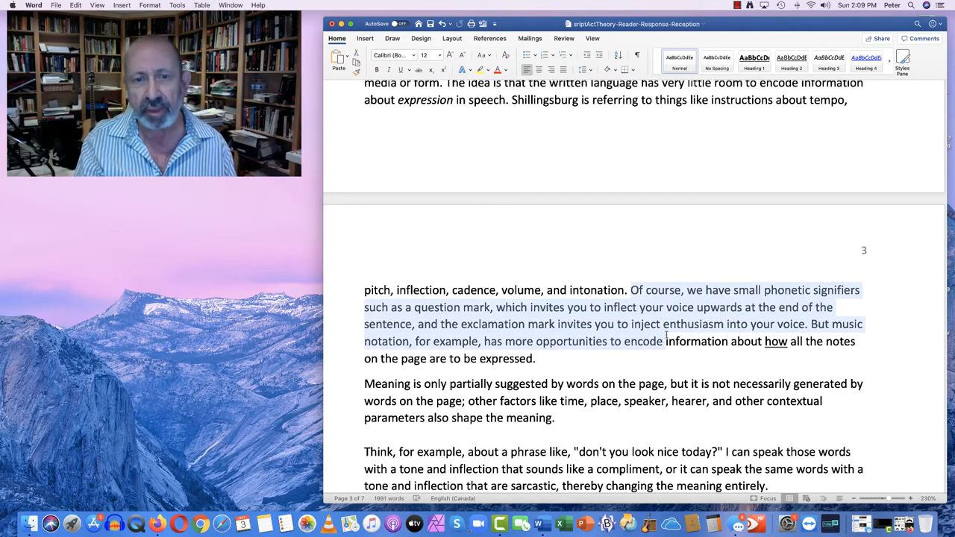
double_click(452, 307)
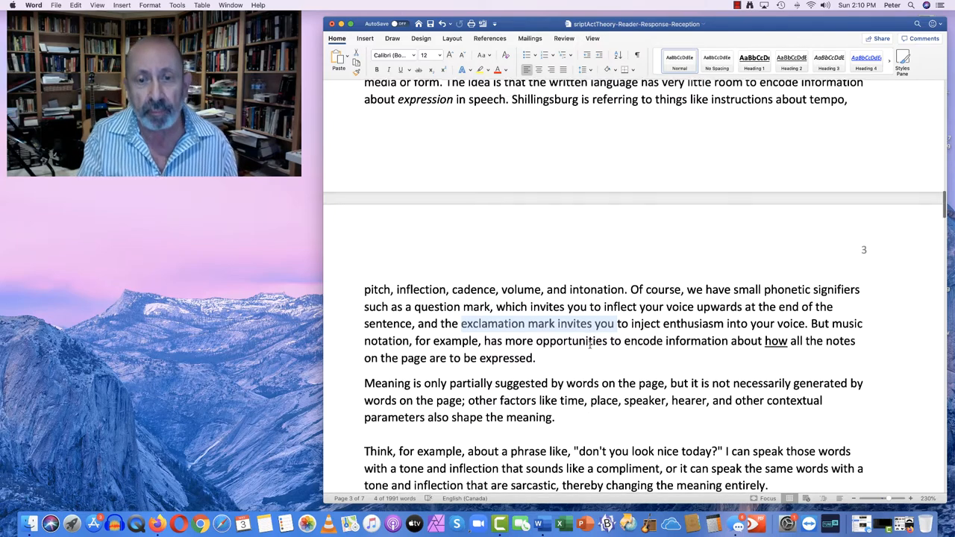
scroll("down", 3)
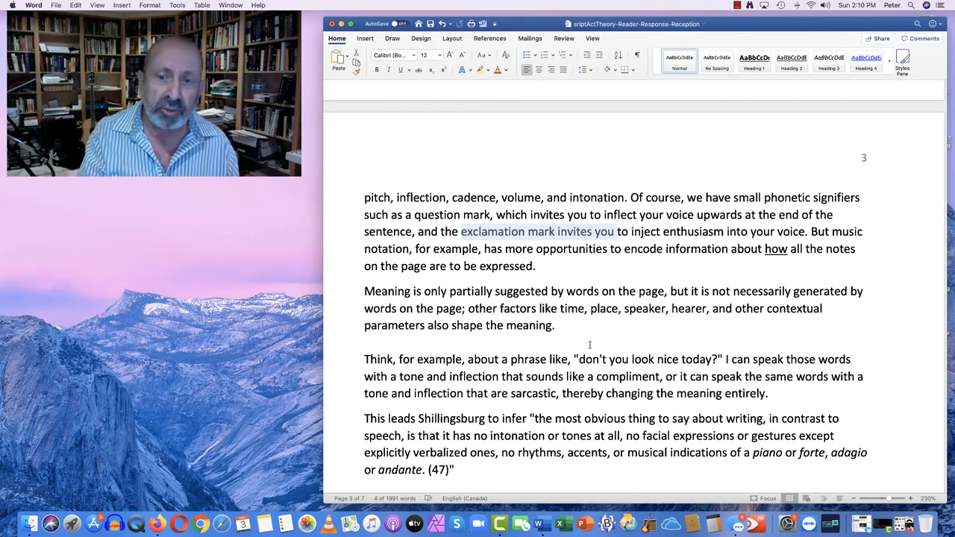
scroll("down", 3)
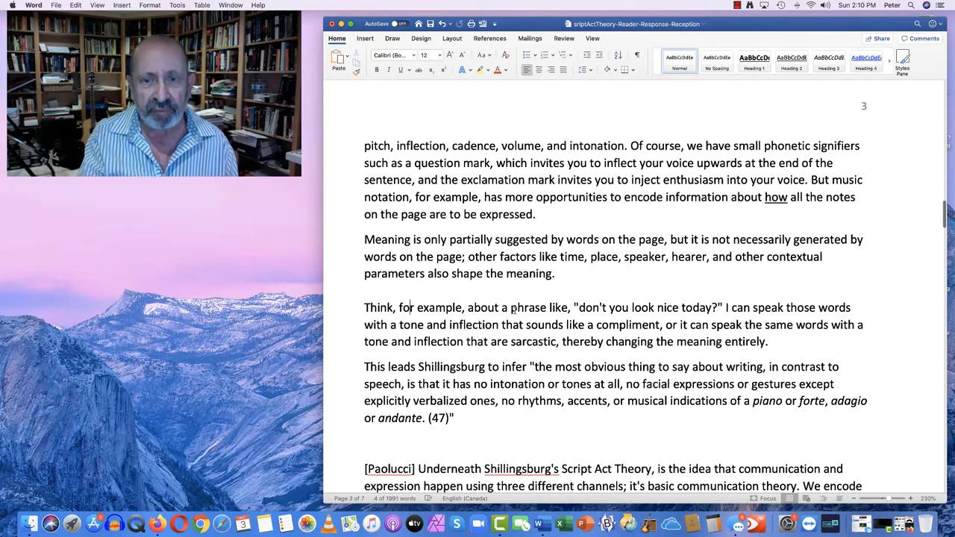
left_click_drag(548, 307, 722, 307)
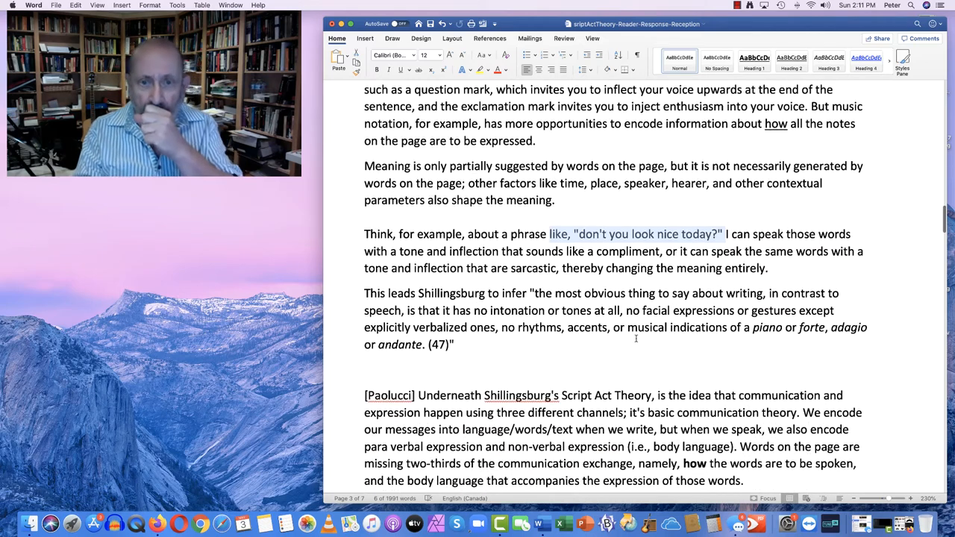
scroll("down", 3)
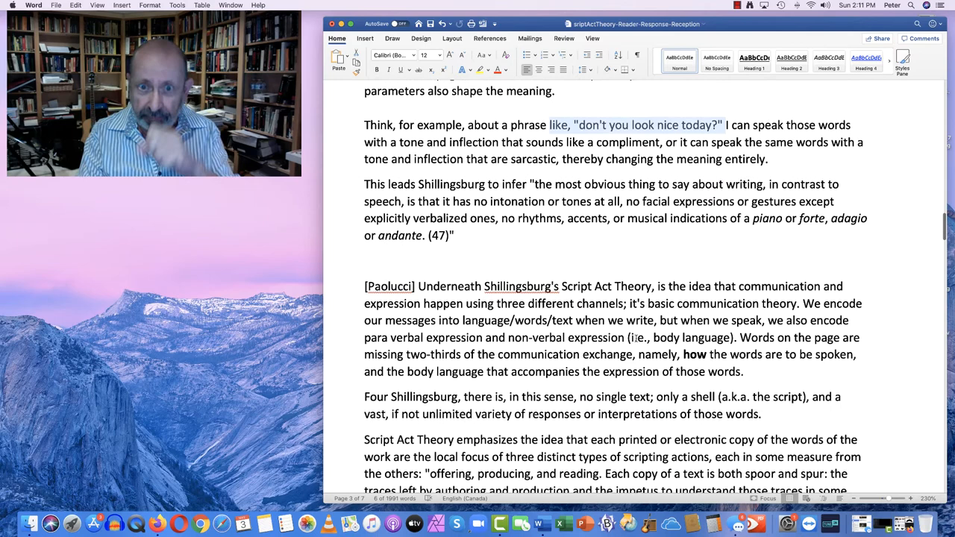
scroll("down", 3)
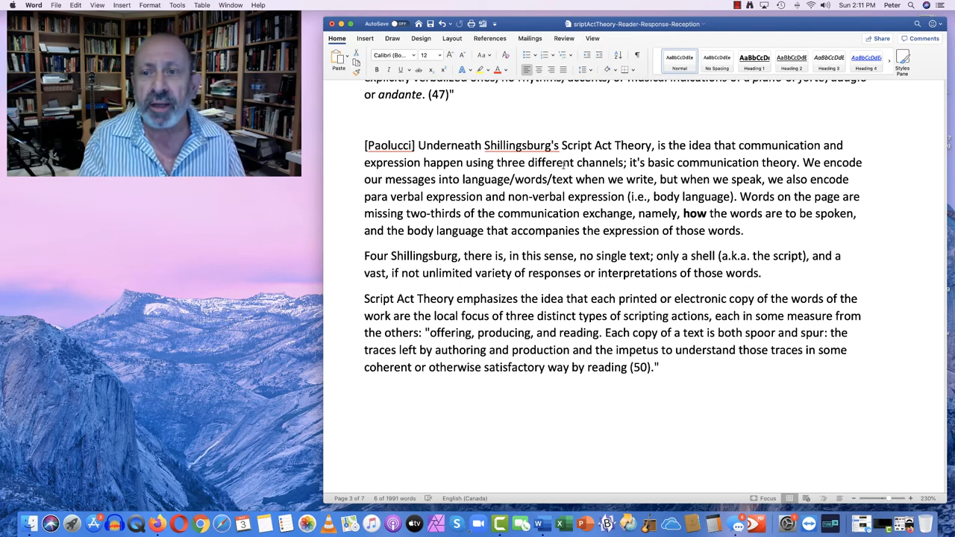
left_click_drag(527, 162, 796, 162)
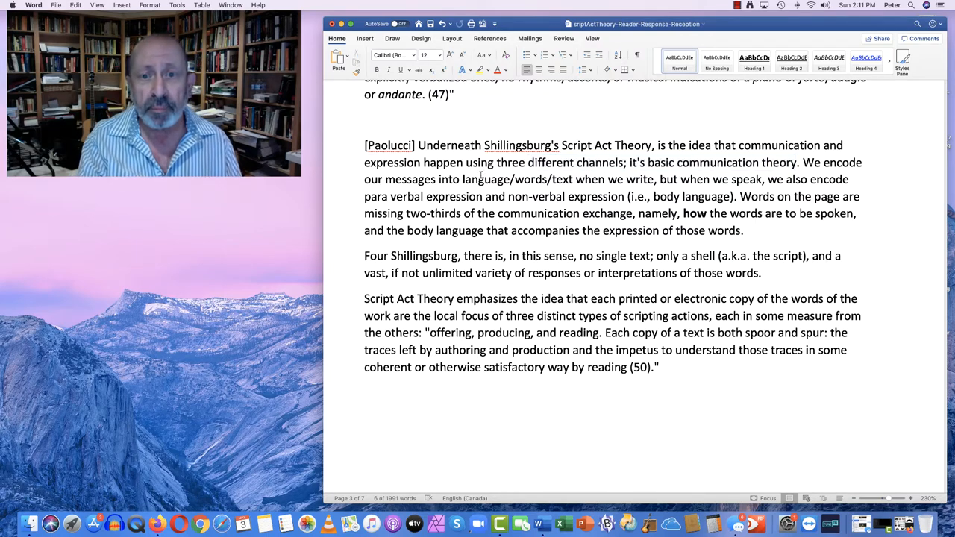
left_click_drag(463, 180, 606, 179)
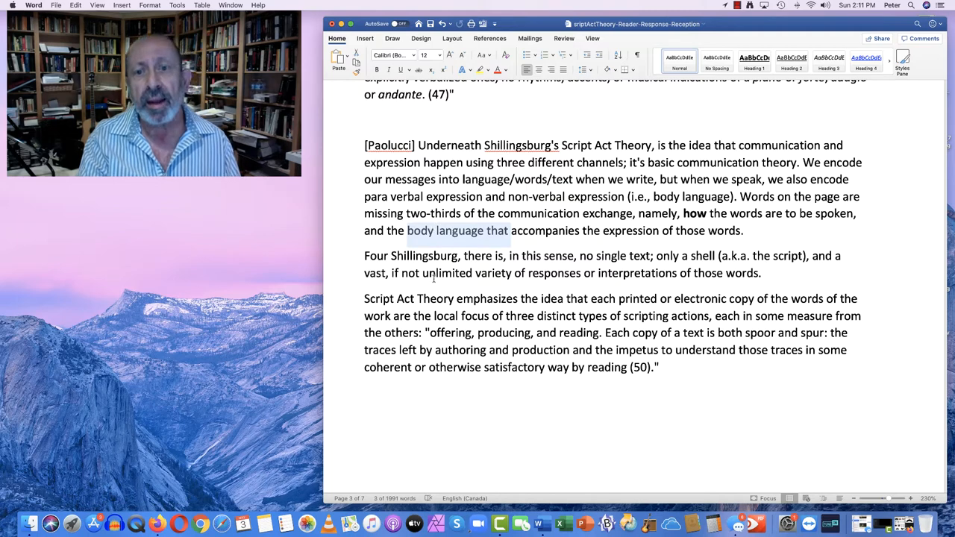
double_click(690, 230)
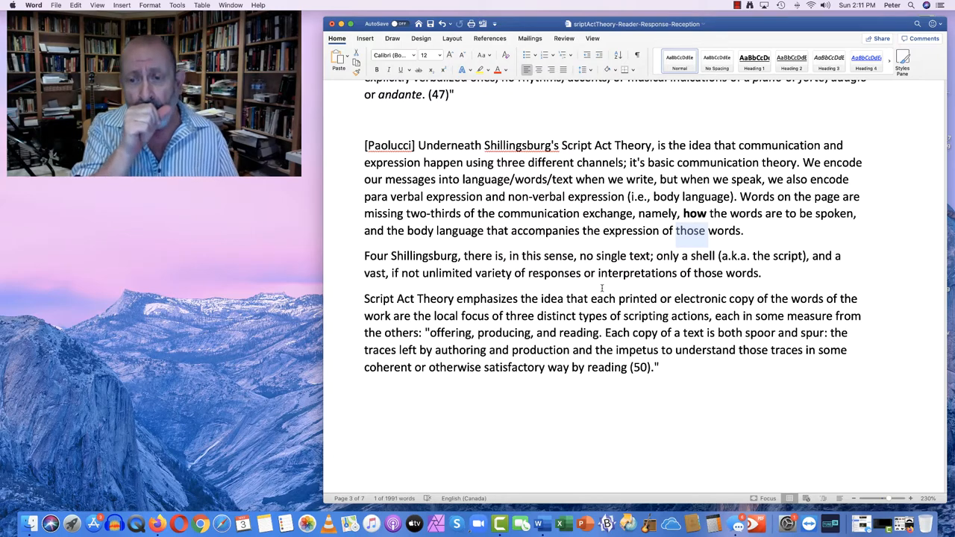
scroll("down", 3)
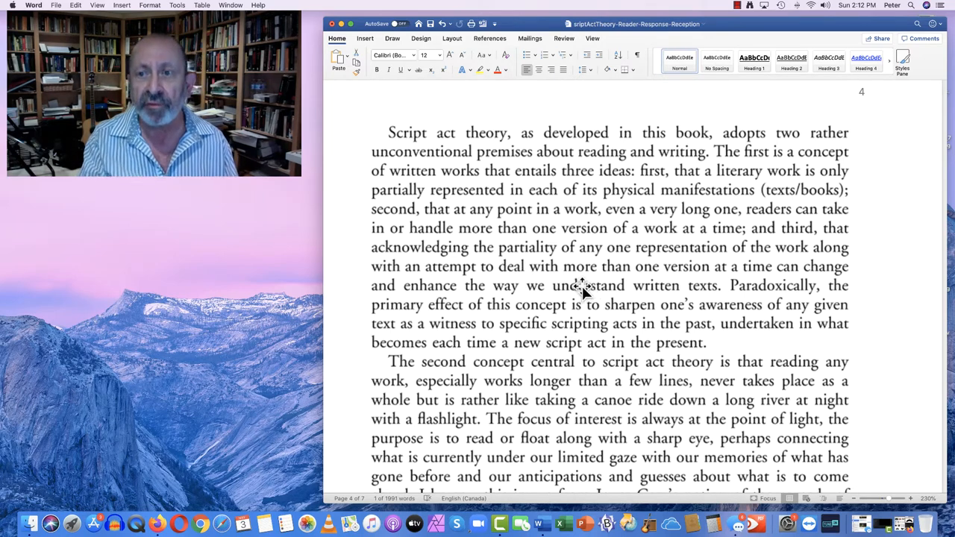
mouse_move(477, 224)
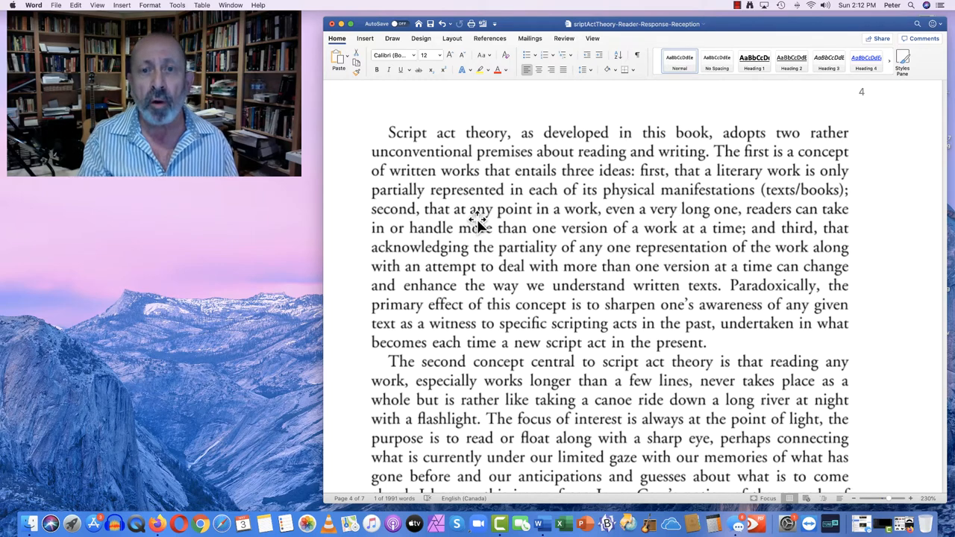
mouse_move(619, 227)
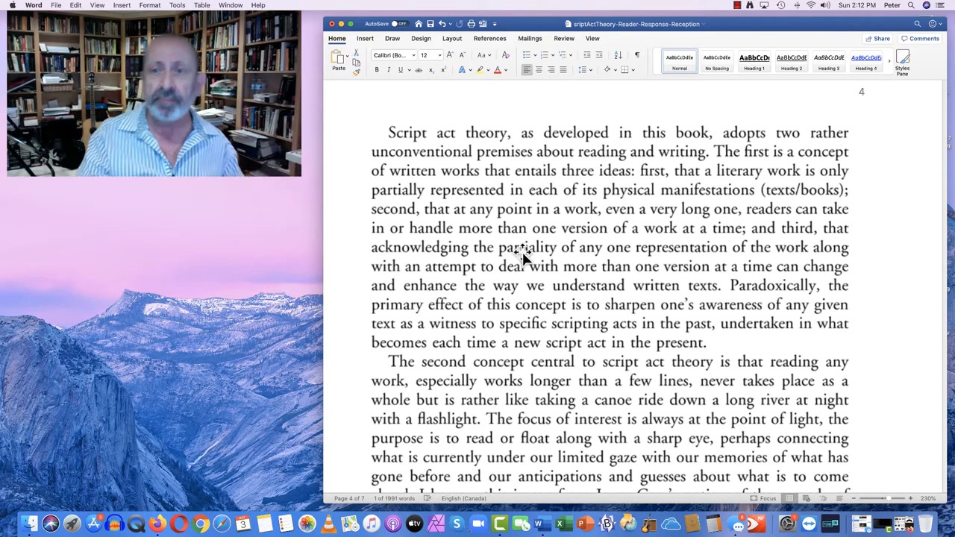
mouse_move(422, 231)
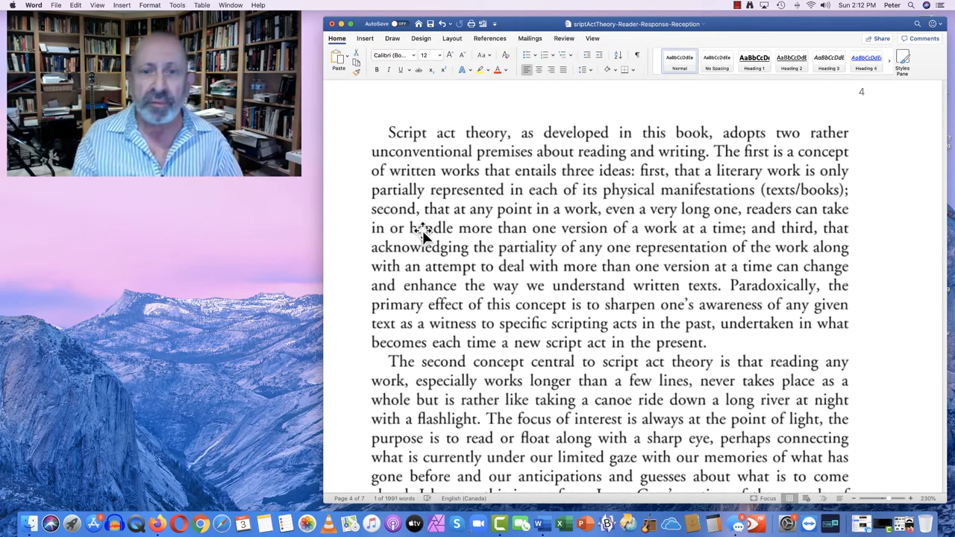
mouse_move(593, 263)
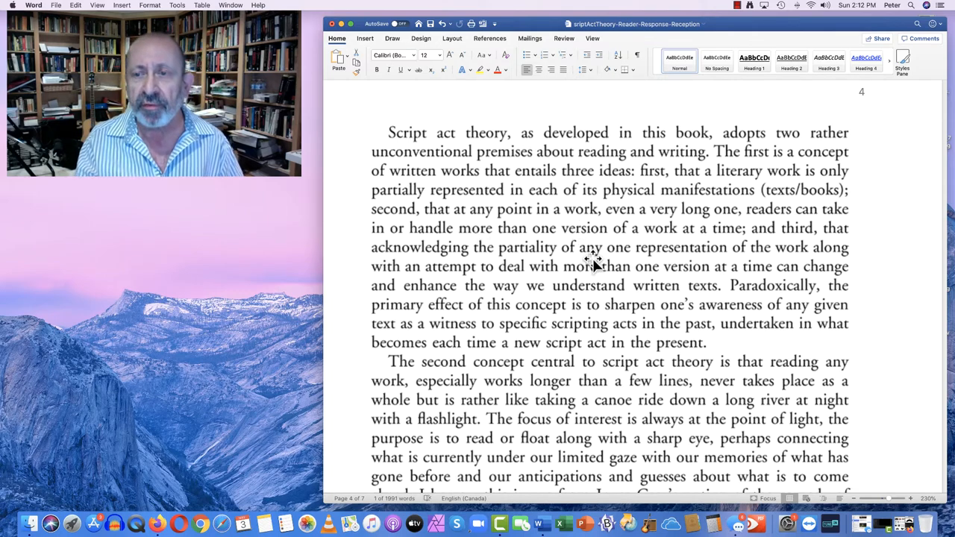
mouse_move(604, 302)
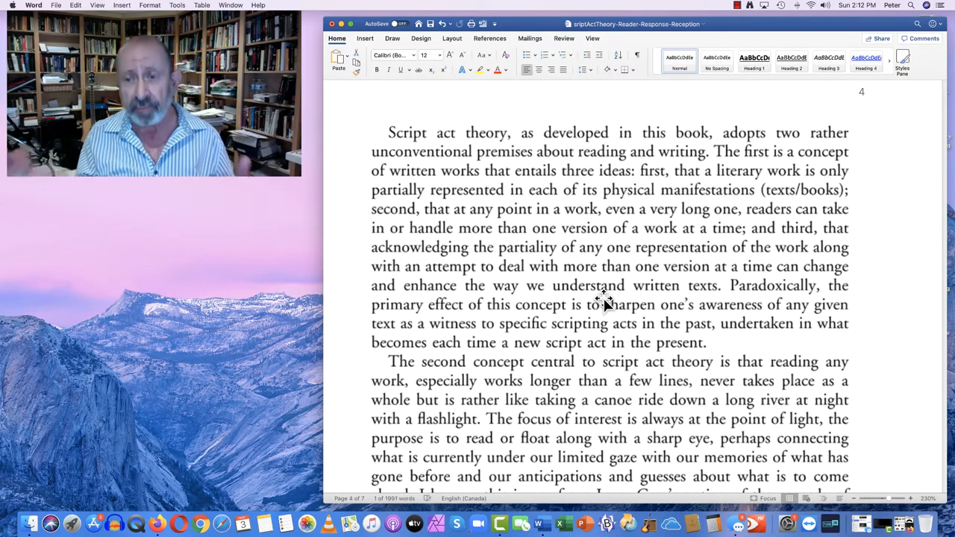
Step: Scroll page 4 to the canoe-flashlight paragraph and the Shillingsburg Figure 1 caption
scroll("down", 3)
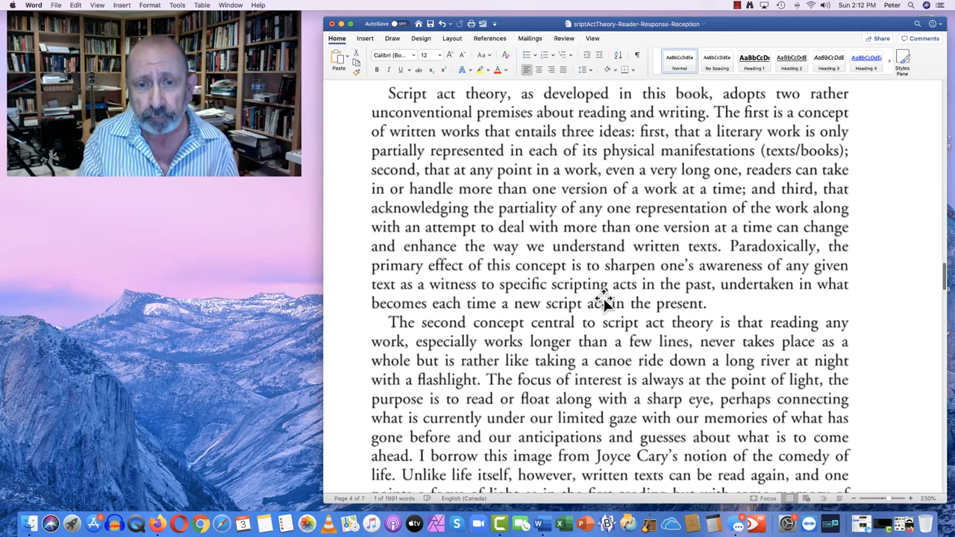
scroll("down", 3)
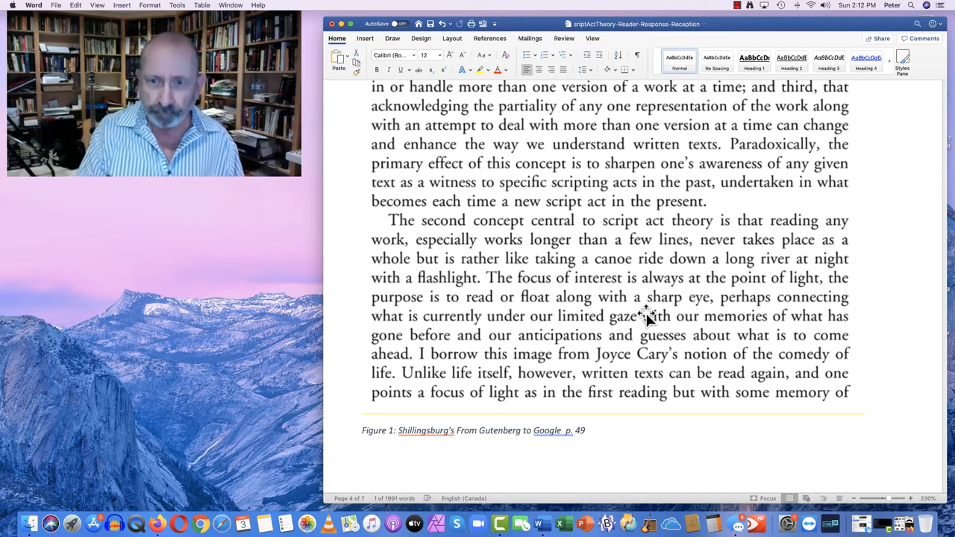
mouse_move(492, 272)
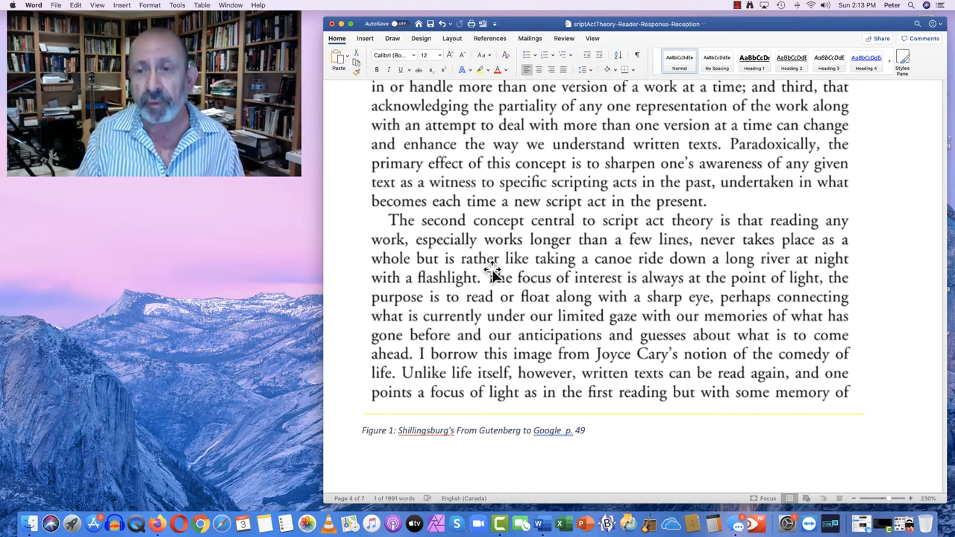
mouse_move(559, 298)
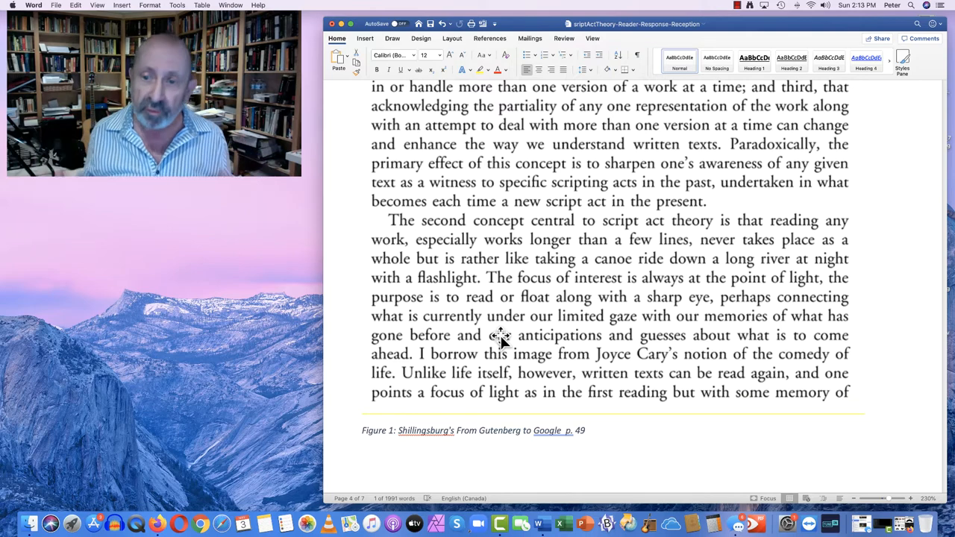
scroll("down", 3)
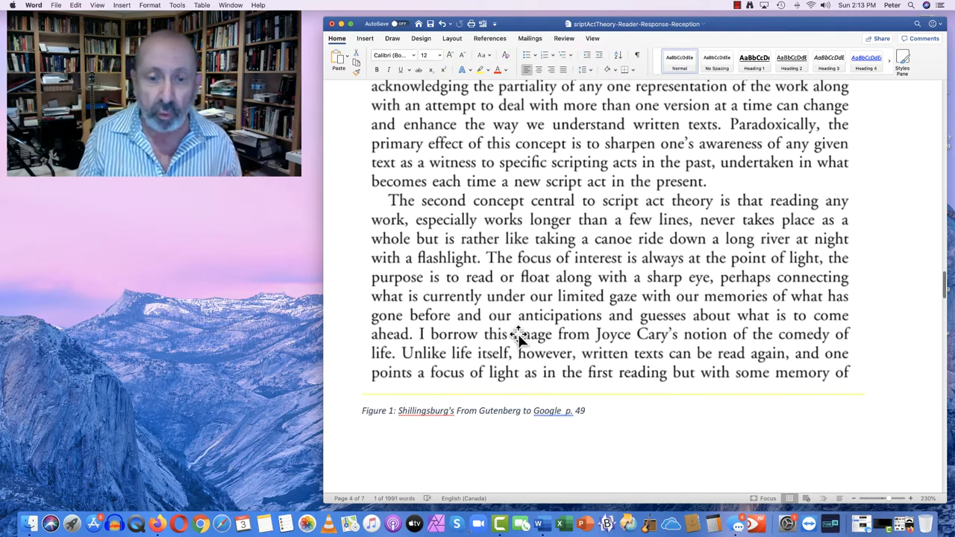
Step: Scroll to page 5 showing the READER RESPONSE heading and opening paragraphs
scroll("down", 3)
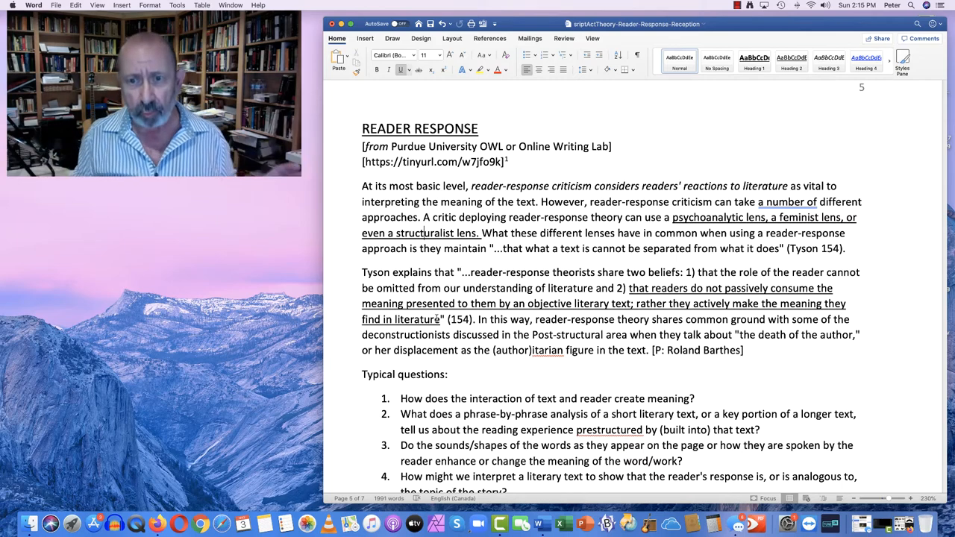
Step: Scroll to the numbered typical questions and Tyson's five Reader-Response categories
scroll("down", 3)
type("-")
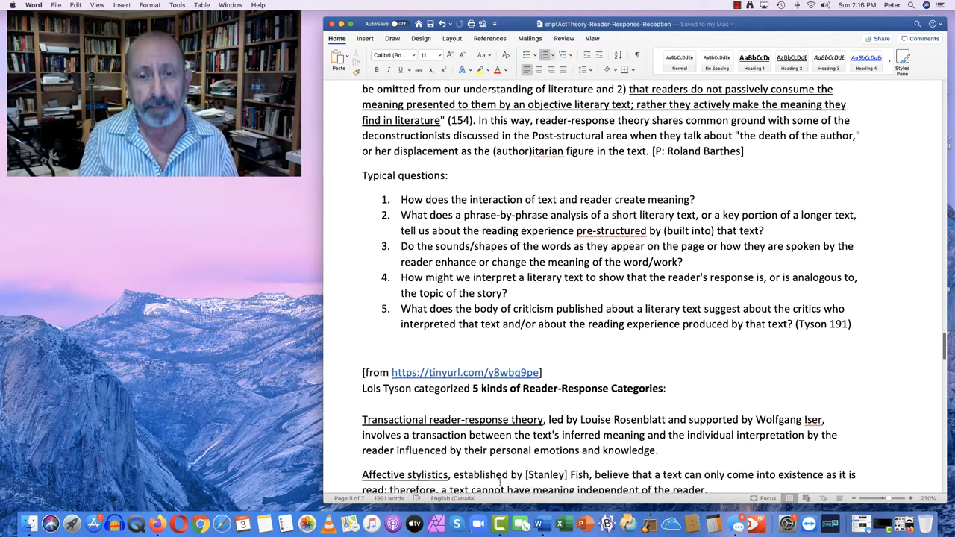
Step: Highlight 'read; therefore' under Affective stylistics, then scroll on to page 6
scroll("down", 3)
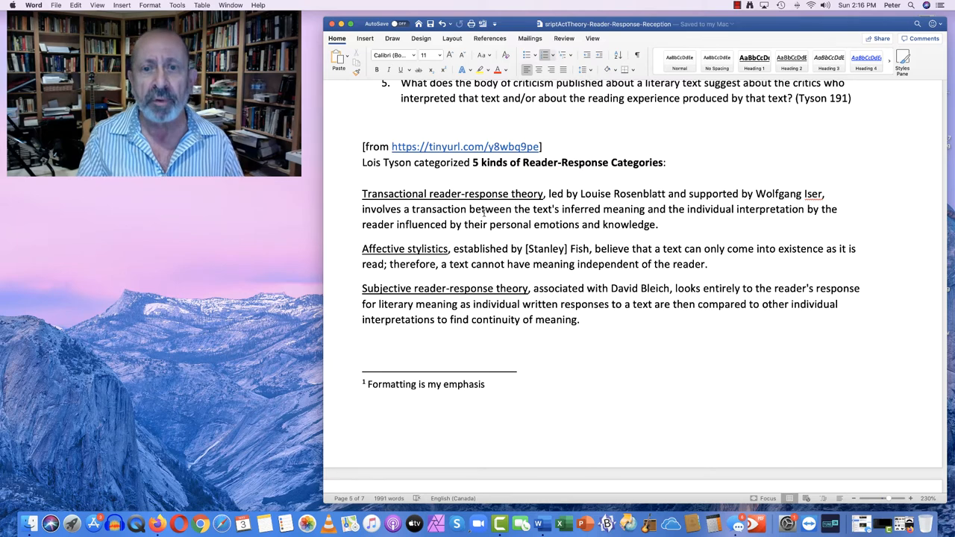
left_click_drag(469, 209, 645, 209)
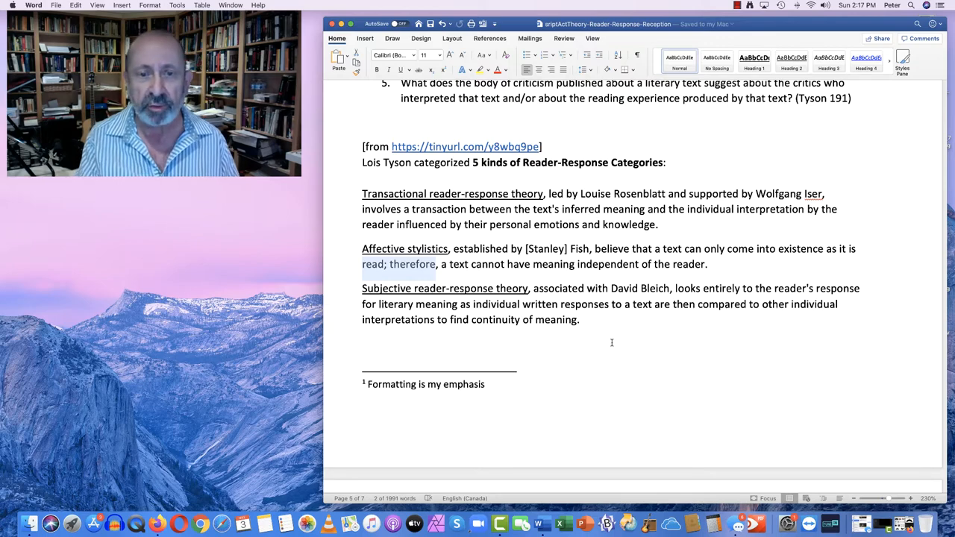
scroll("down", 3)
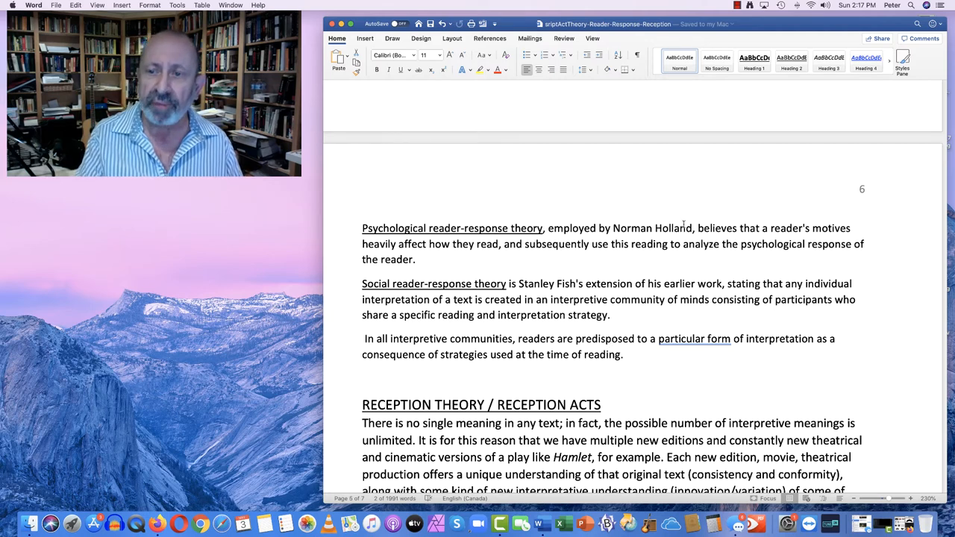
Step: Select the Fish passage saying interpretation arises in an interpretive community of minds
left_click_drag(429, 244, 590, 244)
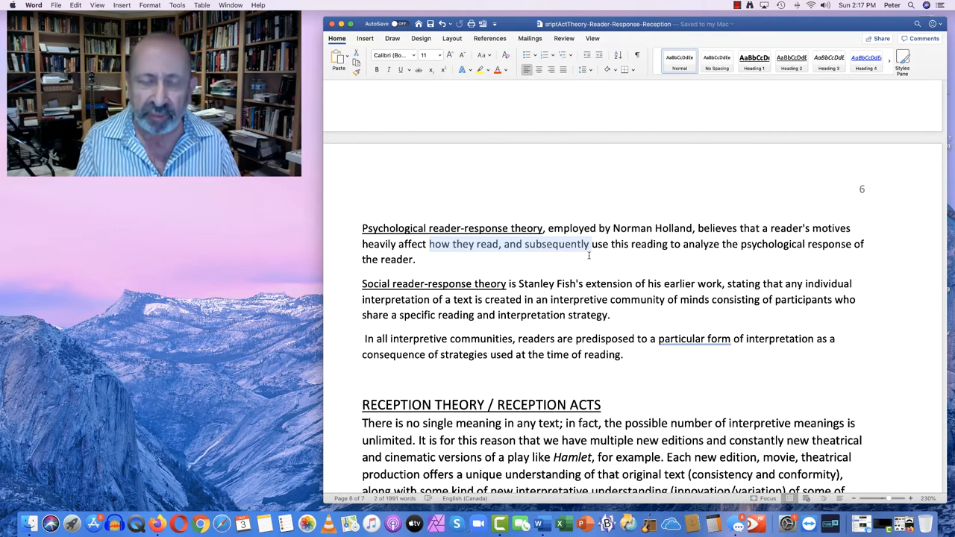
scroll("down", 3)
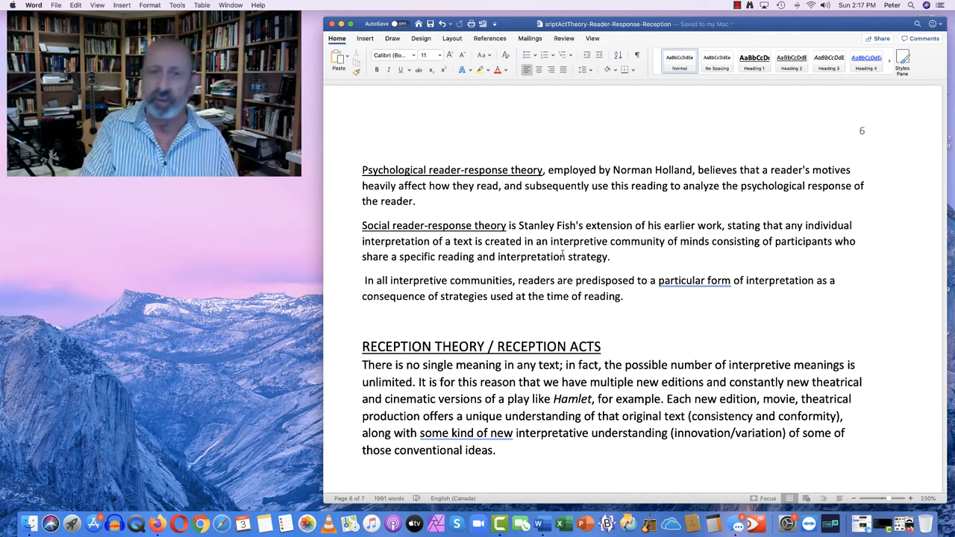
scroll("down", 3)
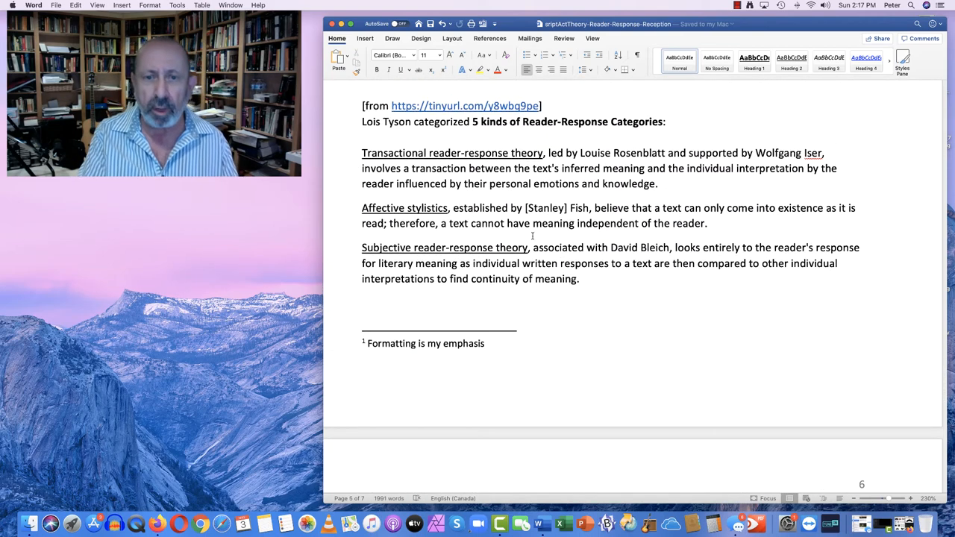
scroll("down", 3)
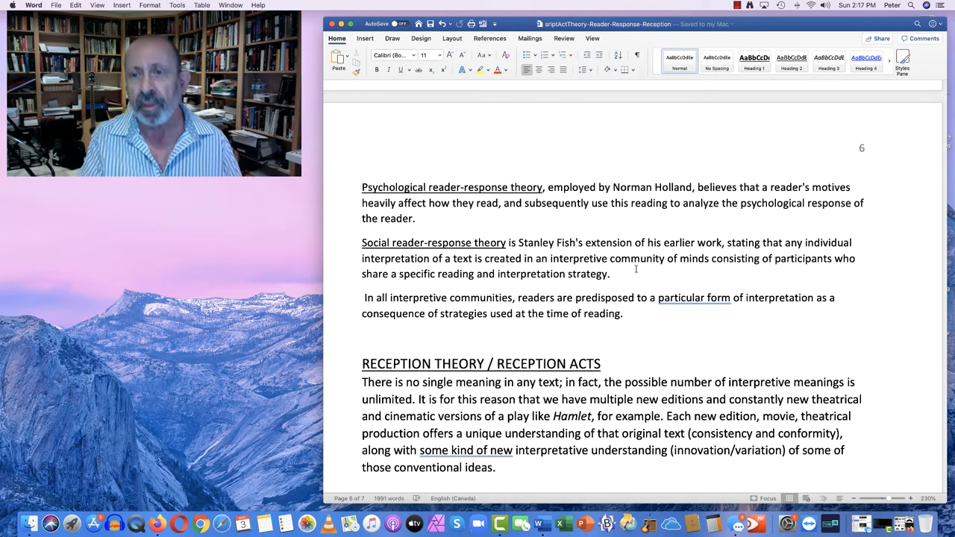
left_click_drag(785, 243, 817, 258)
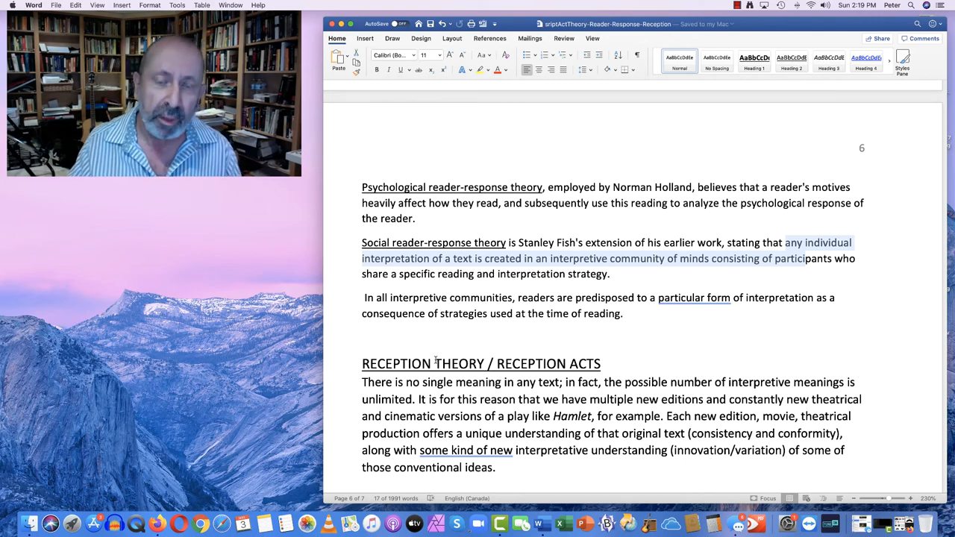
Step: Scroll down to the Reception Theory / Reception Acts heading and Mambrol's Jauss citation
scroll("down", 3)
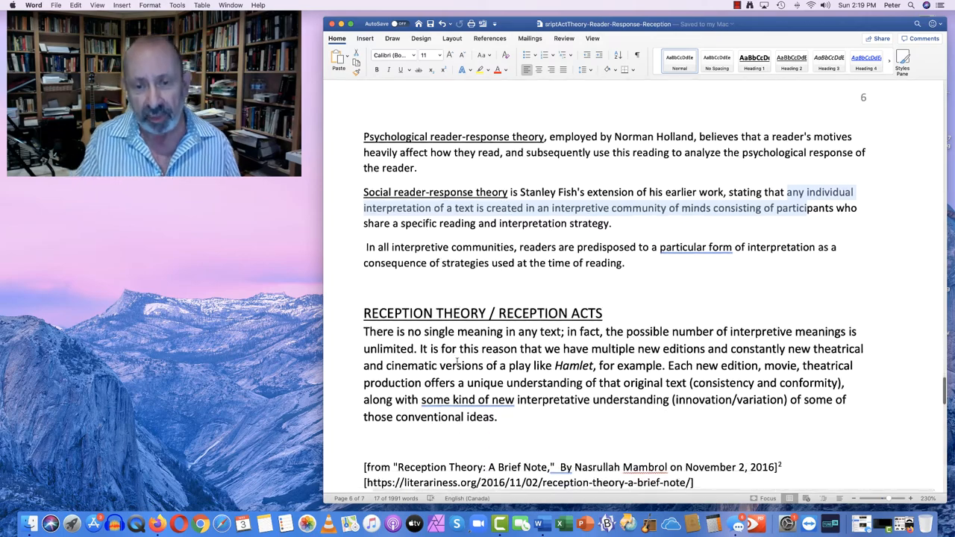
scroll("down", 3)
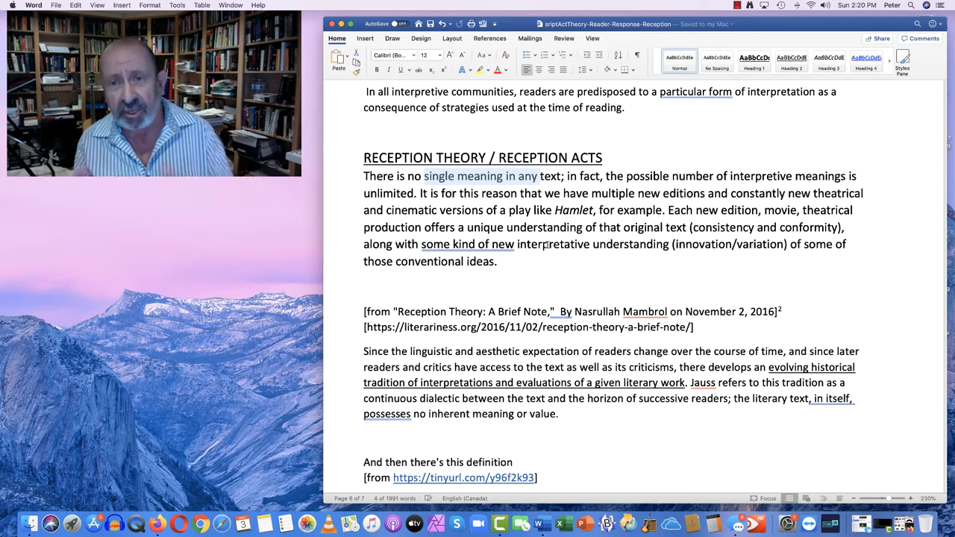
Step: Scroll to the bottom of page 6, showing the media-theory definition and Jauss footnote
scroll("down", 3)
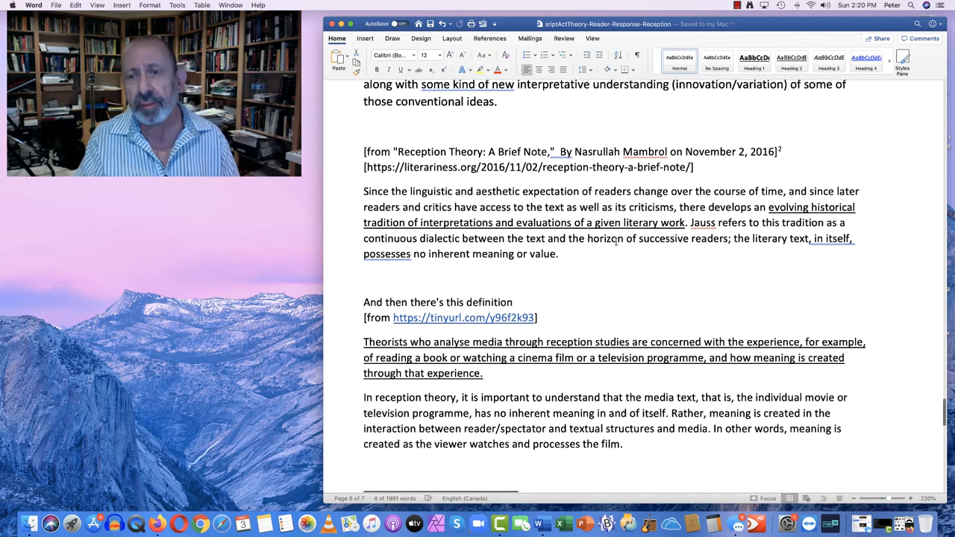
scroll("down", 3)
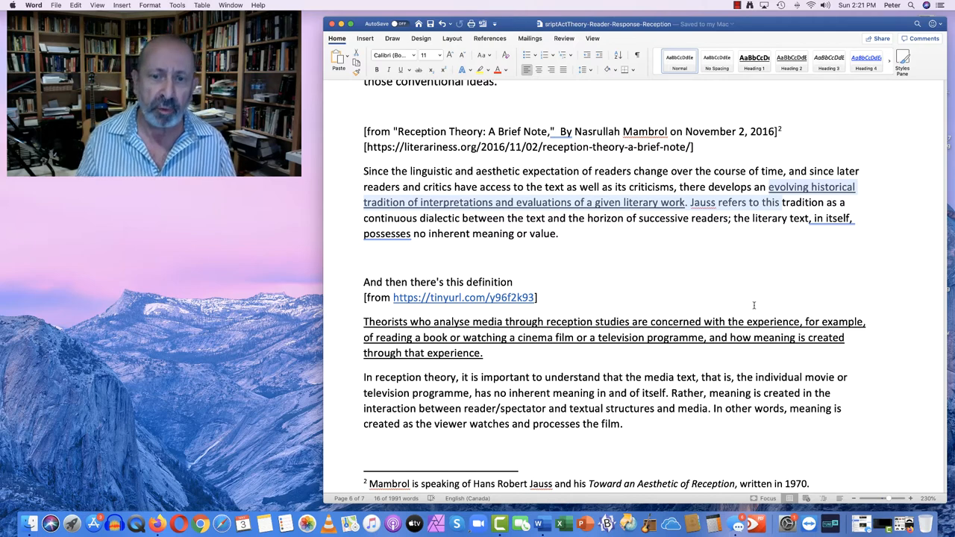
scroll("down", 3)
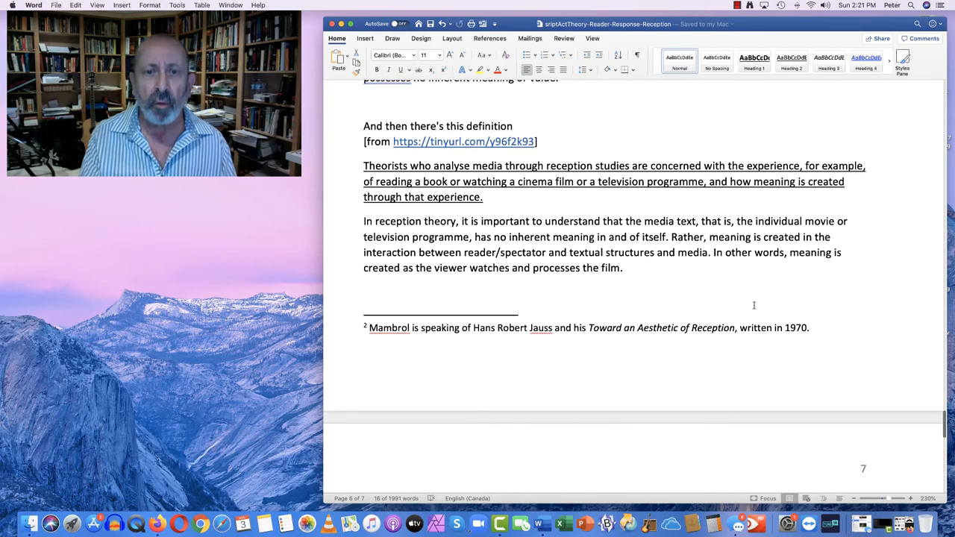
Step: Place K. Wheeler's Cicero passage on horizons of expectations, with its URL, on page 7
scroll("down", 3)
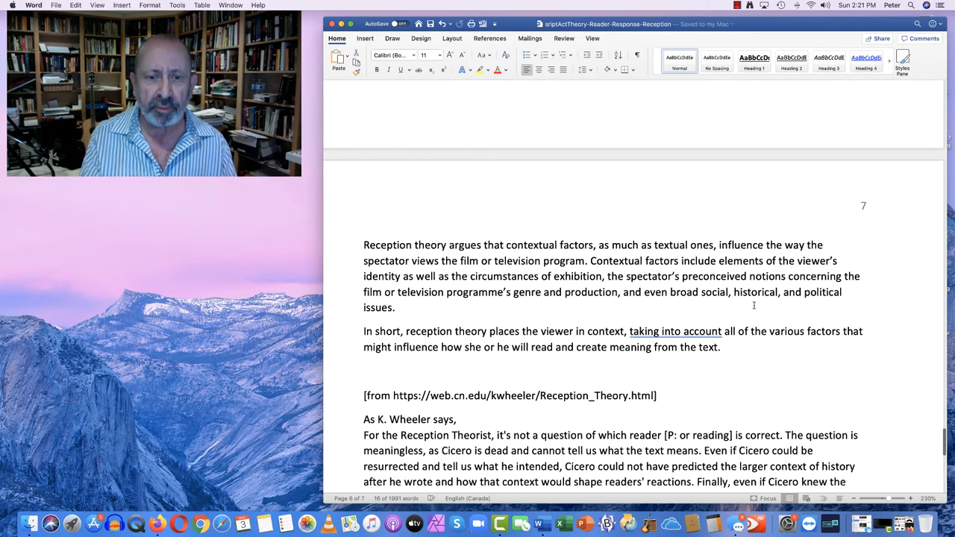
scroll("down", 3)
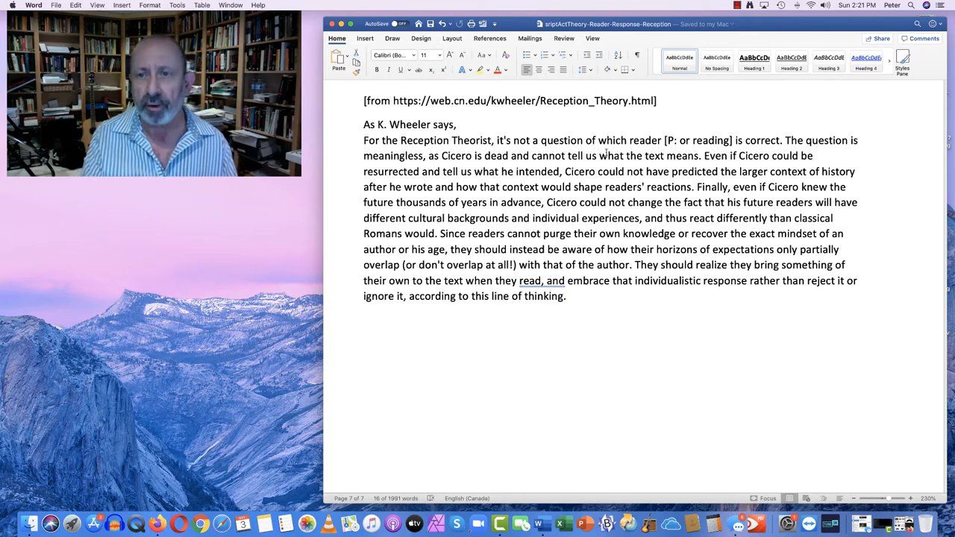
double_click(697, 140)
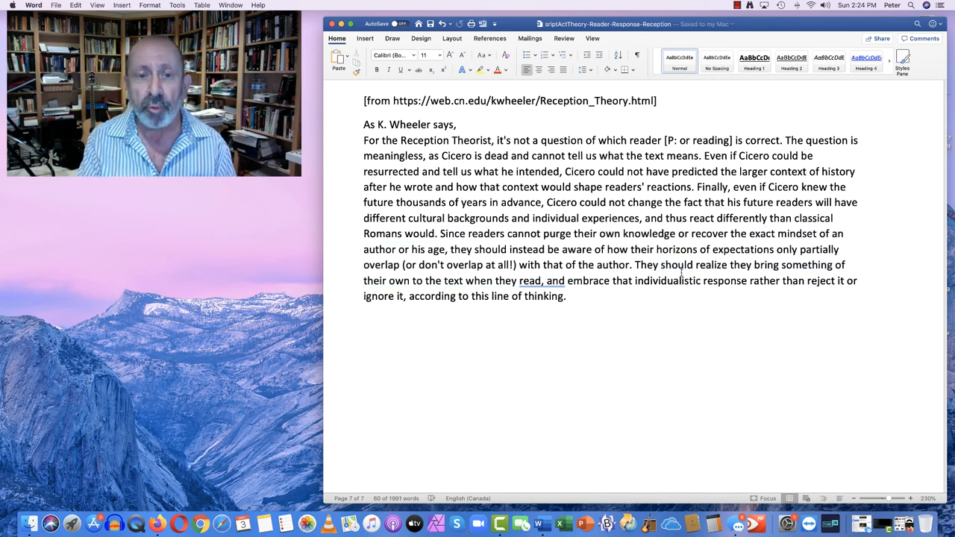
left_click_drag(389, 281, 610, 281)
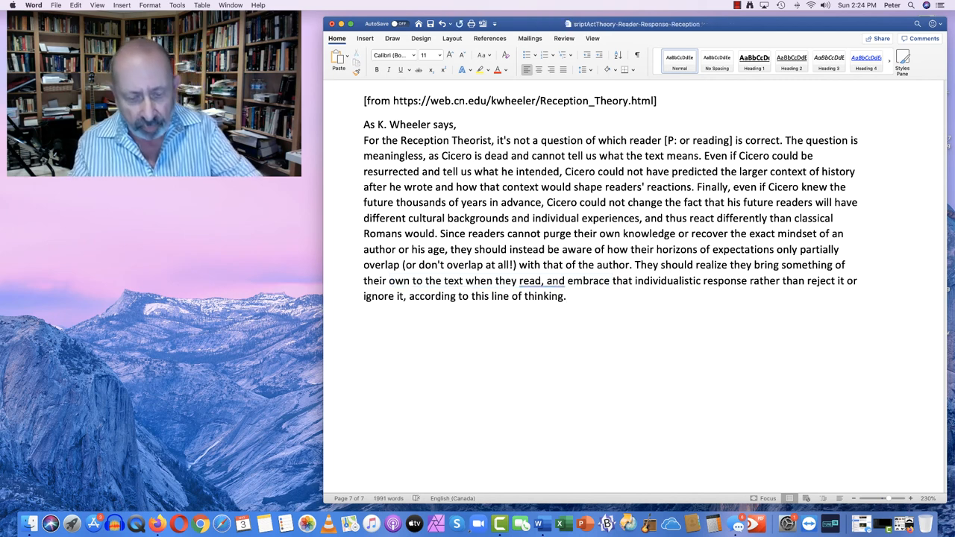
Step: Type 'Books read the reader' on a new line below Wheeler's passage
type("B")
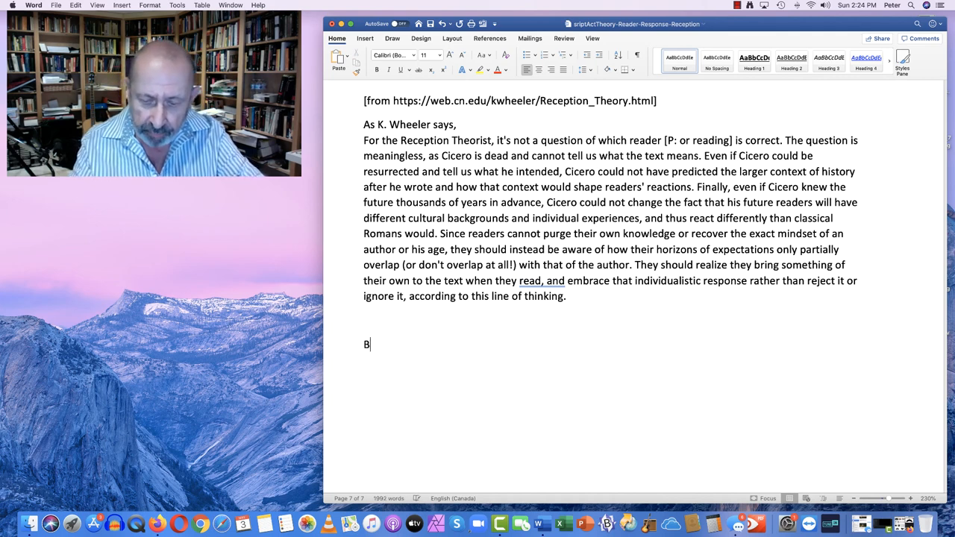
type("ooks read the")
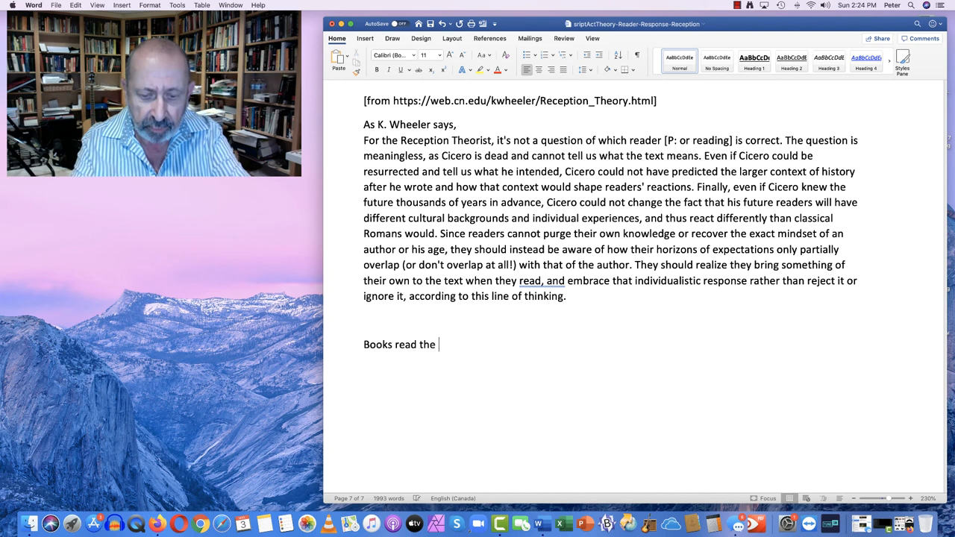
type("reader")
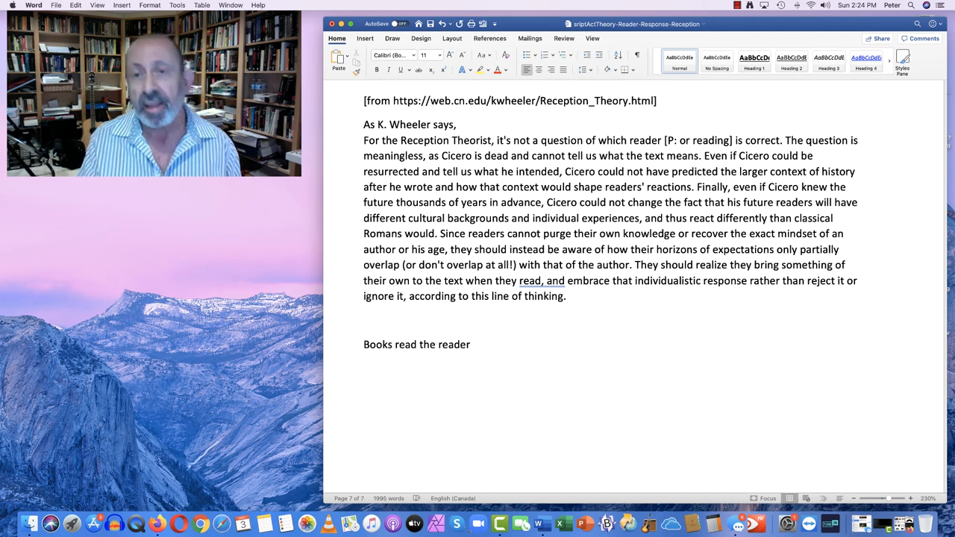
left_click(363, 392)
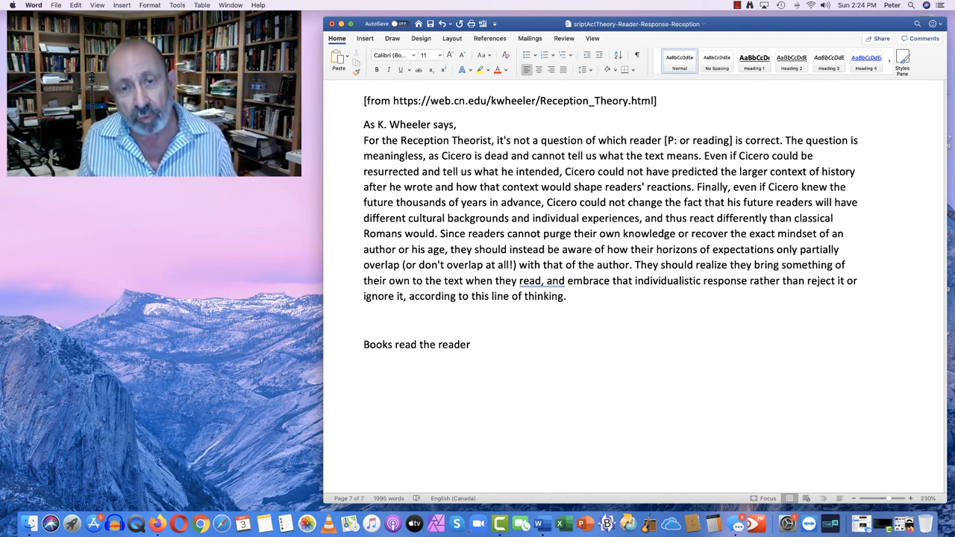
left_click(364, 393)
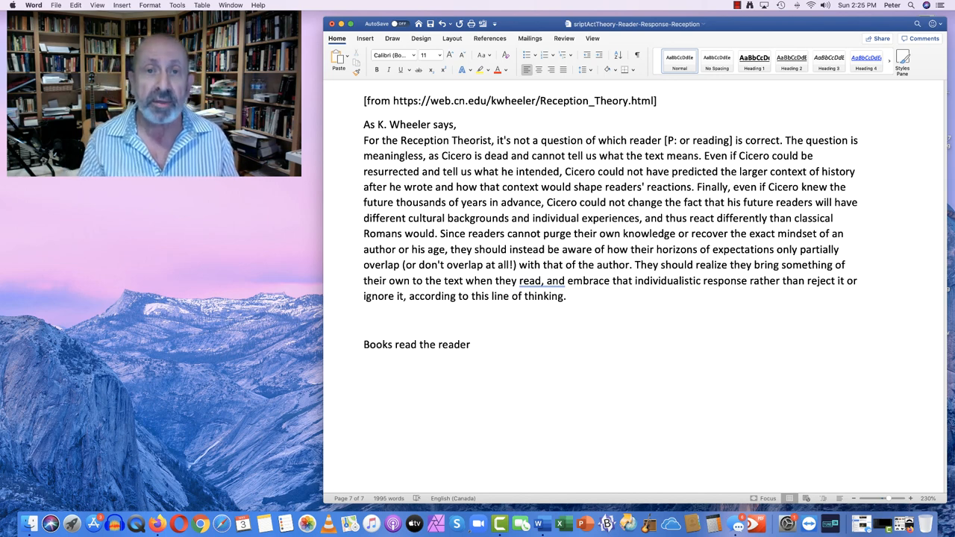
left_click(737, 6)
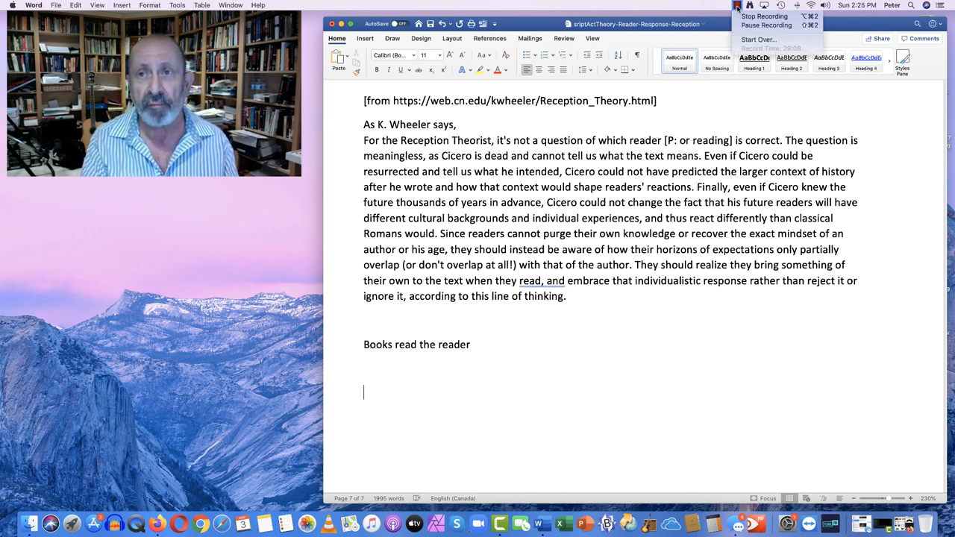